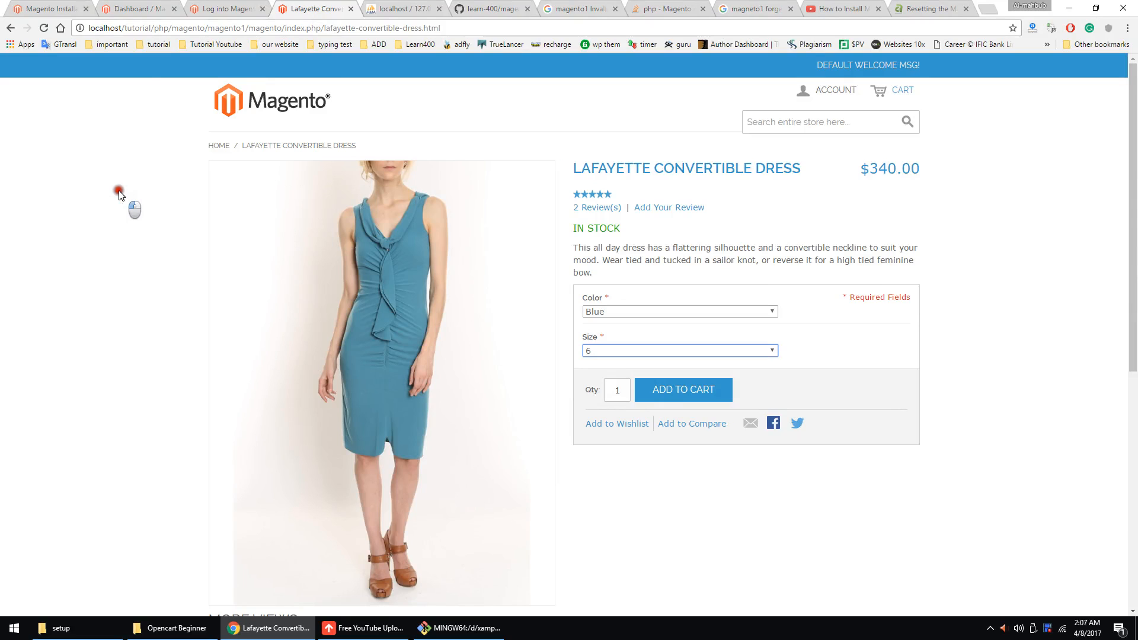
pyautogui.moveTo(226, 8)
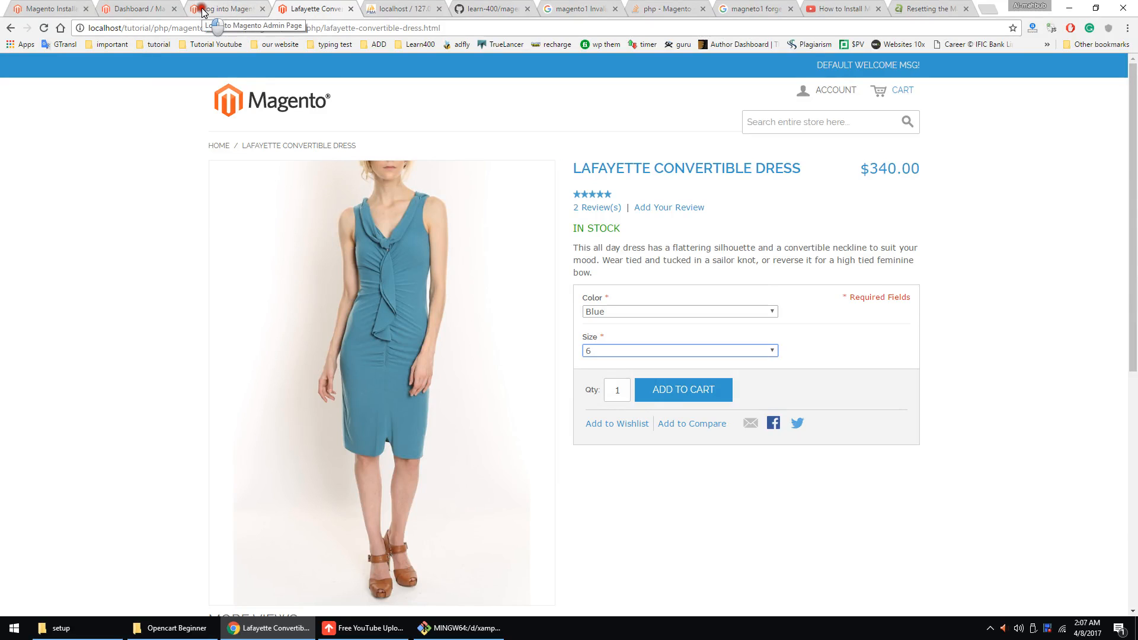
# Switch to the Magento admin login page, which reports an invalid user name or password.
pyautogui.click(225, 8)
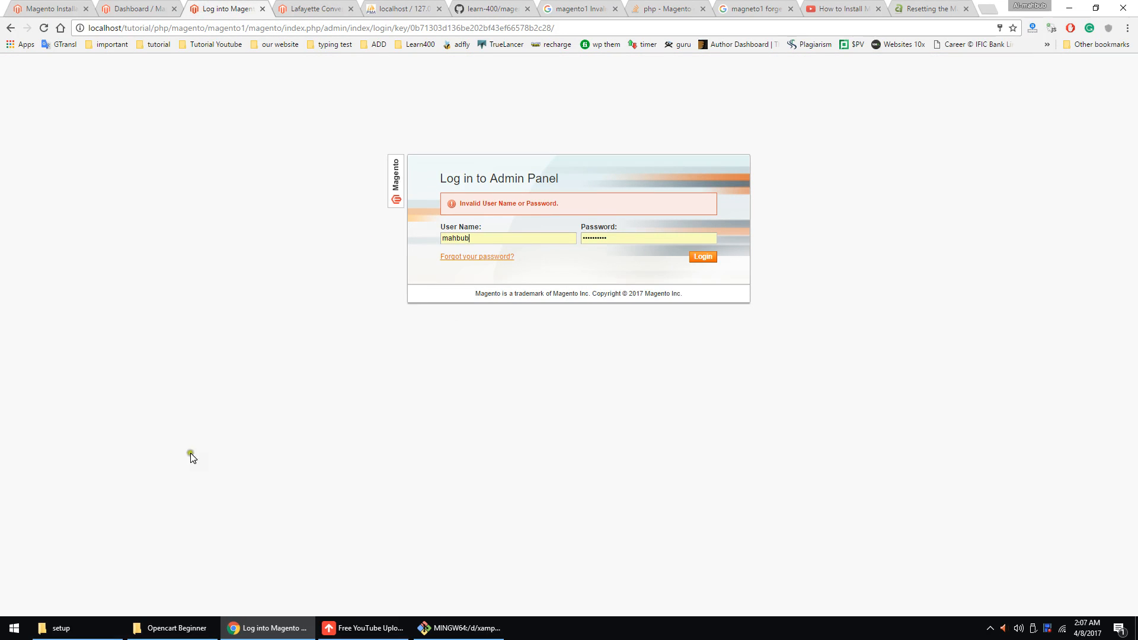
# Delete local.xml from the Magento installation's app/etc folder in File Explorer.
pyautogui.click(61, 628)
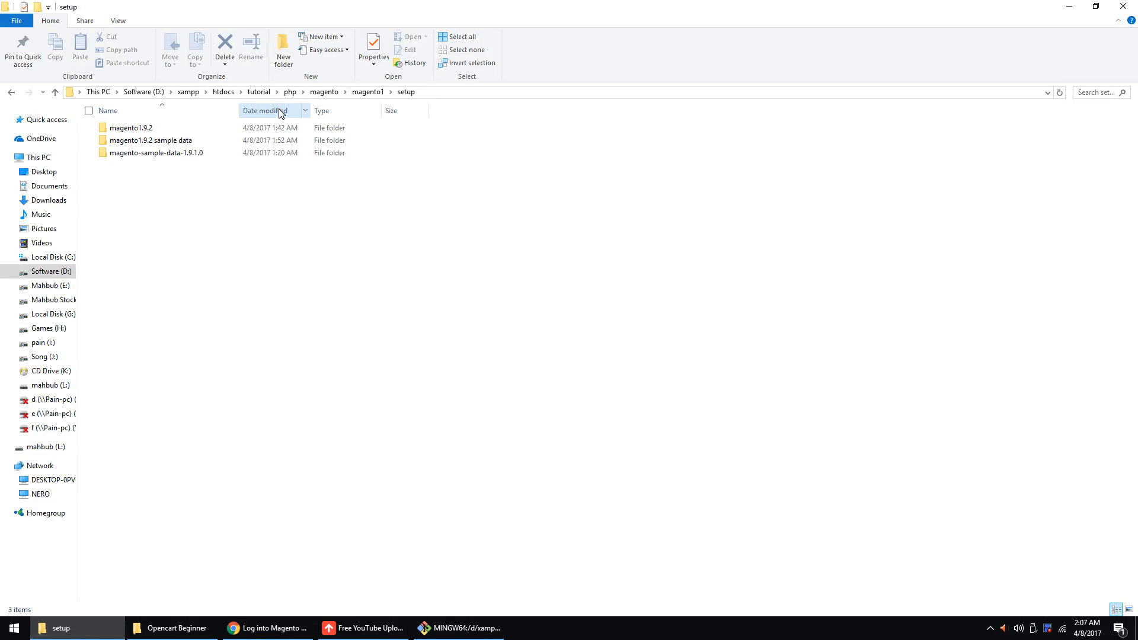
pyautogui.moveTo(187, 558)
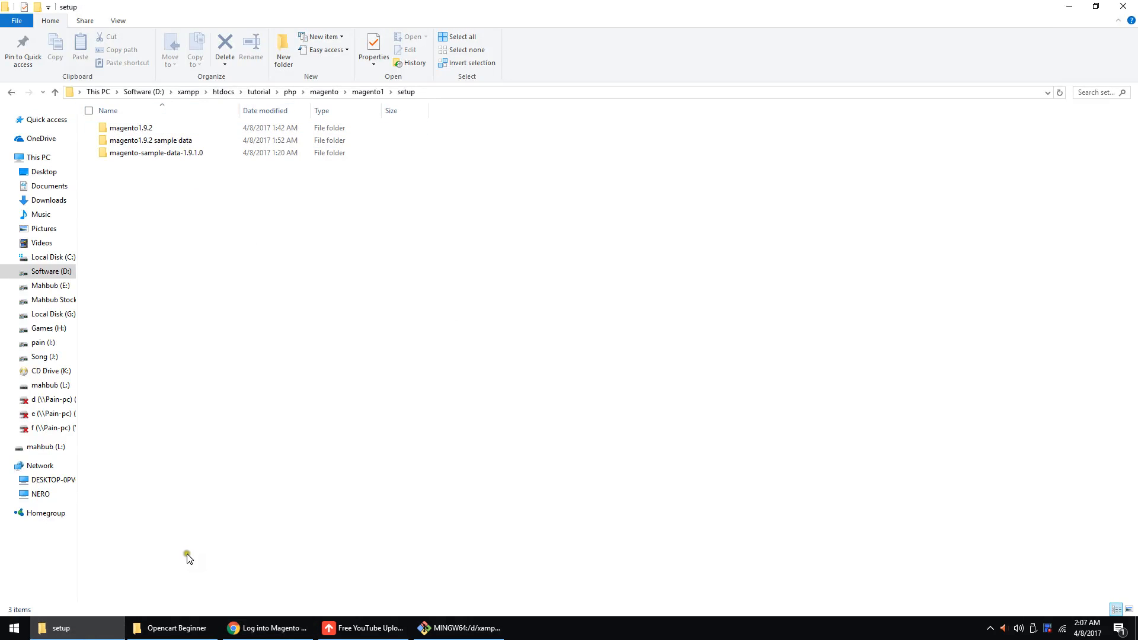
pyautogui.moveTo(266, 122)
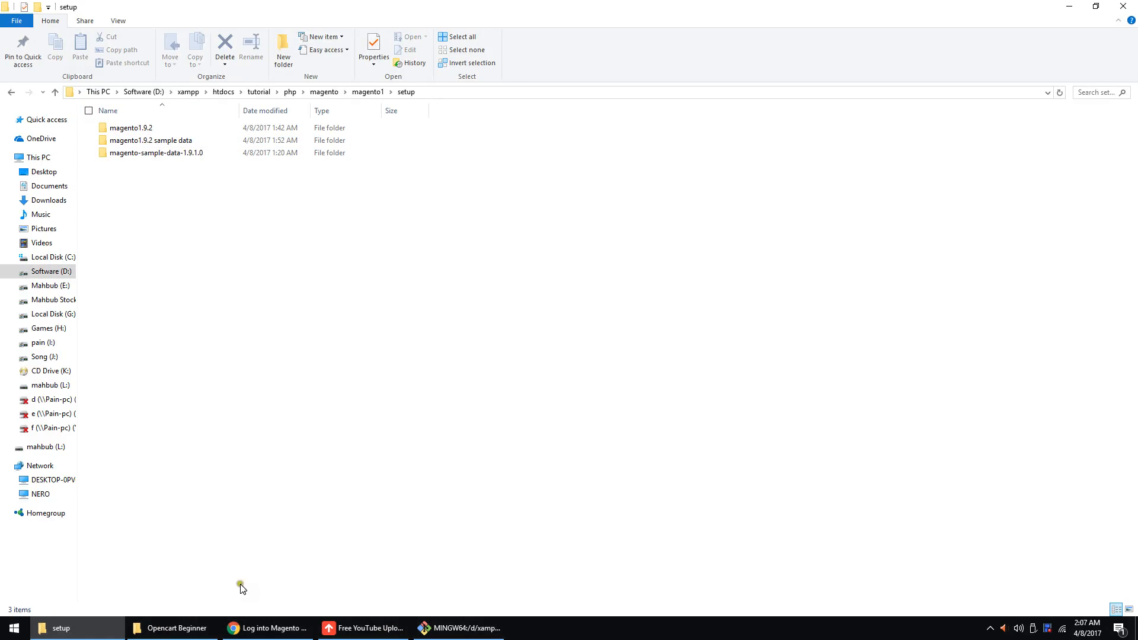
pyautogui.moveTo(247, 596)
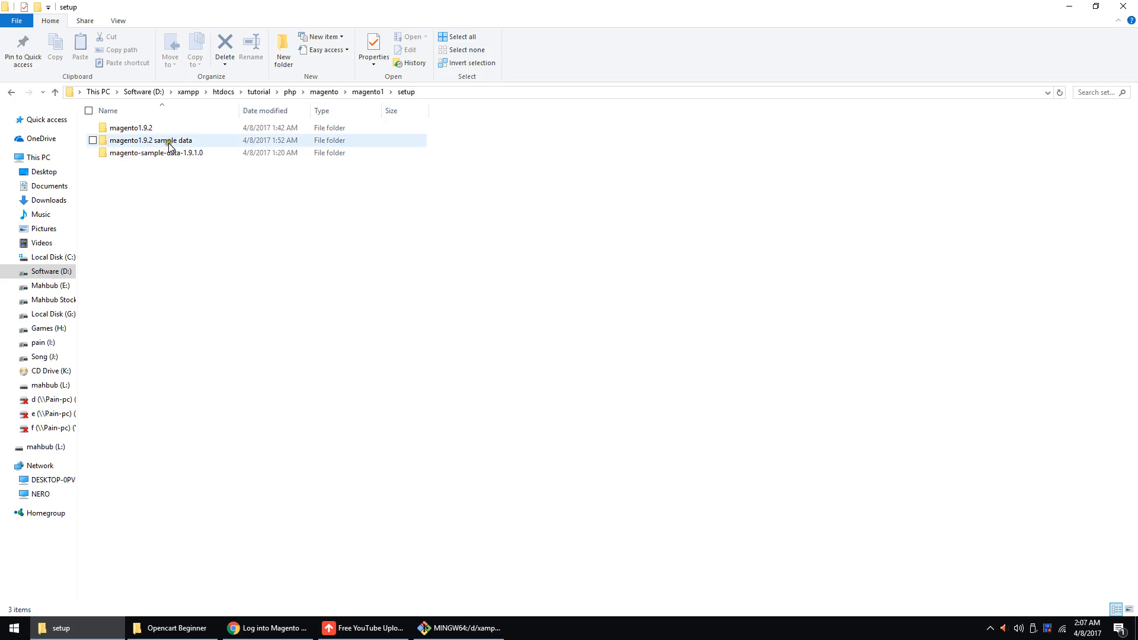
pyautogui.moveTo(166, 144)
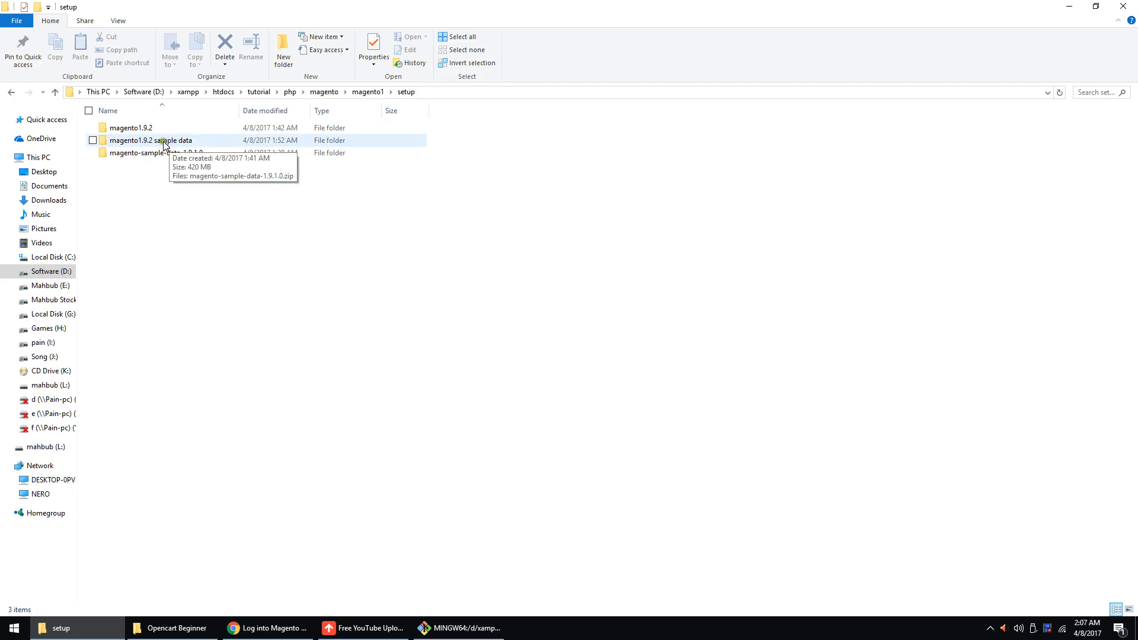
pyautogui.doubleClick(131, 128)
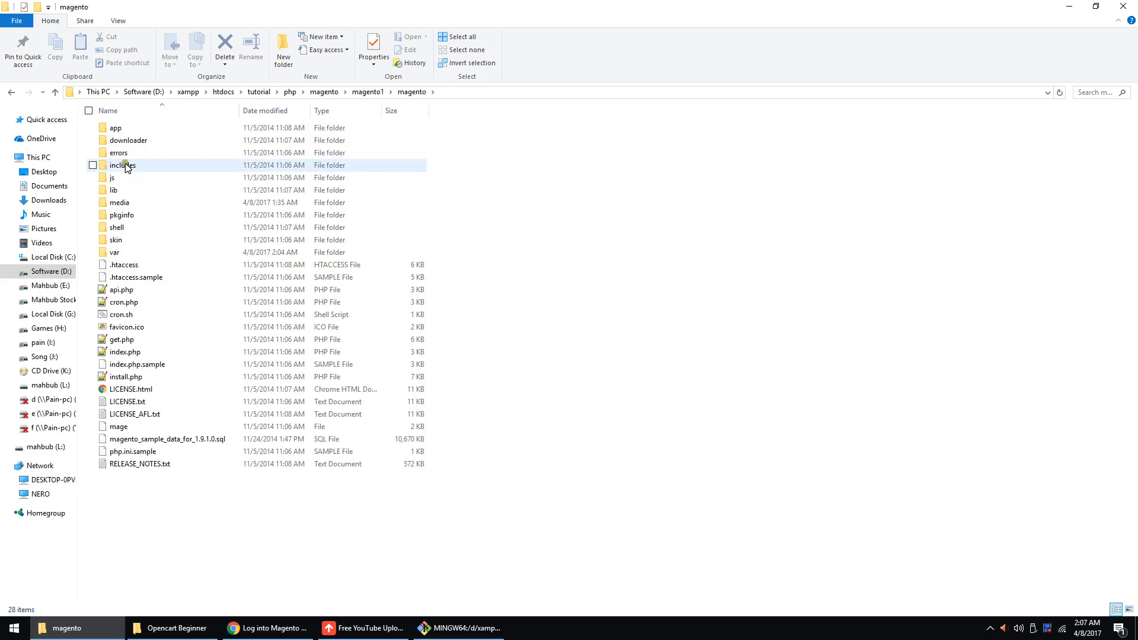
pyautogui.doubleClick(115, 128)
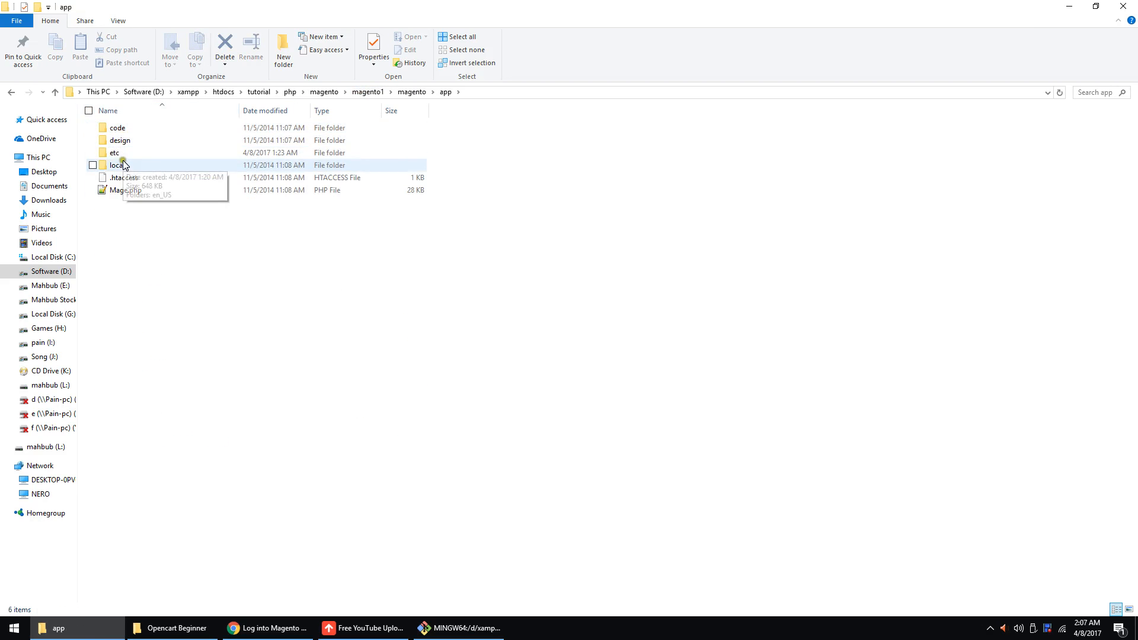
pyautogui.doubleClick(114, 153)
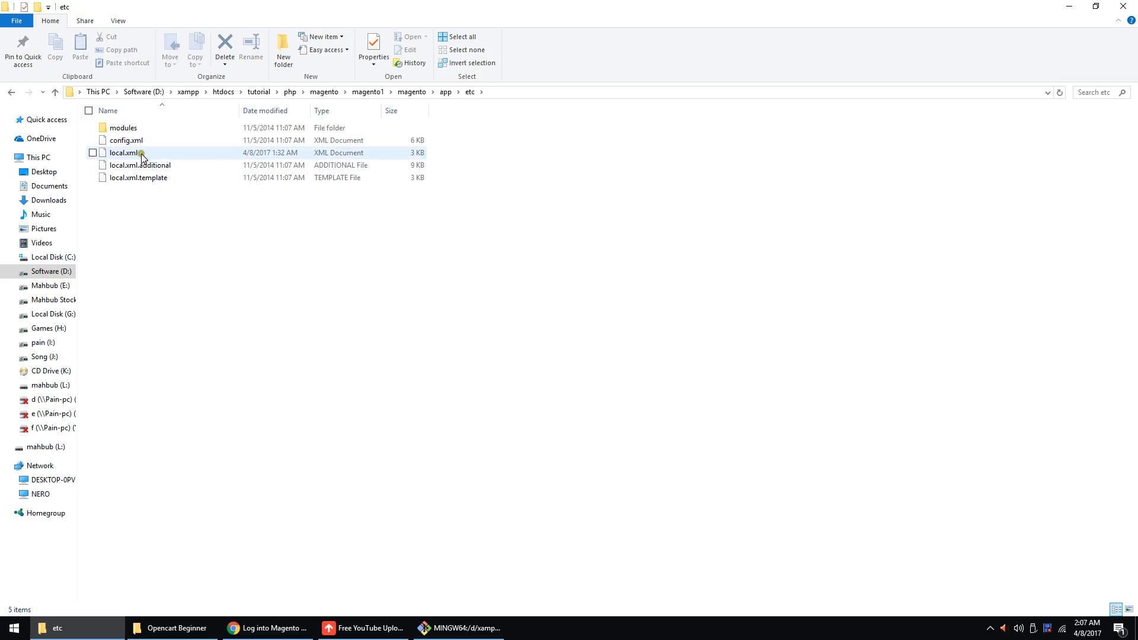
pyautogui.press('Delete')
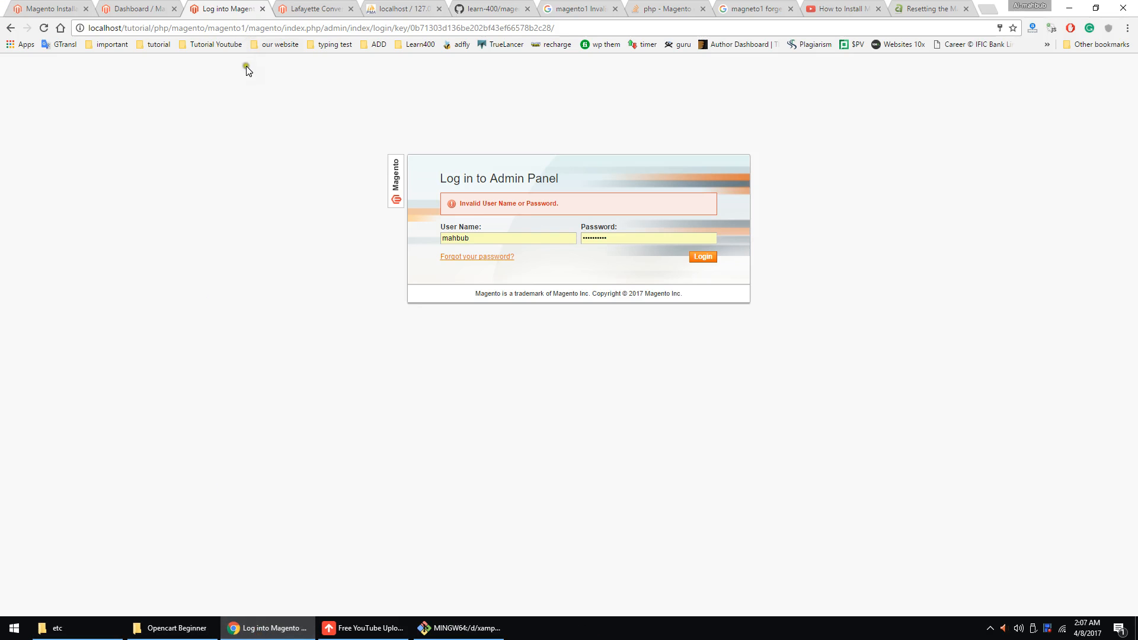
# Reload the admin URL, confirming form resubmission, so the Installation Wizard license page appears.
pyautogui.click(43, 27)
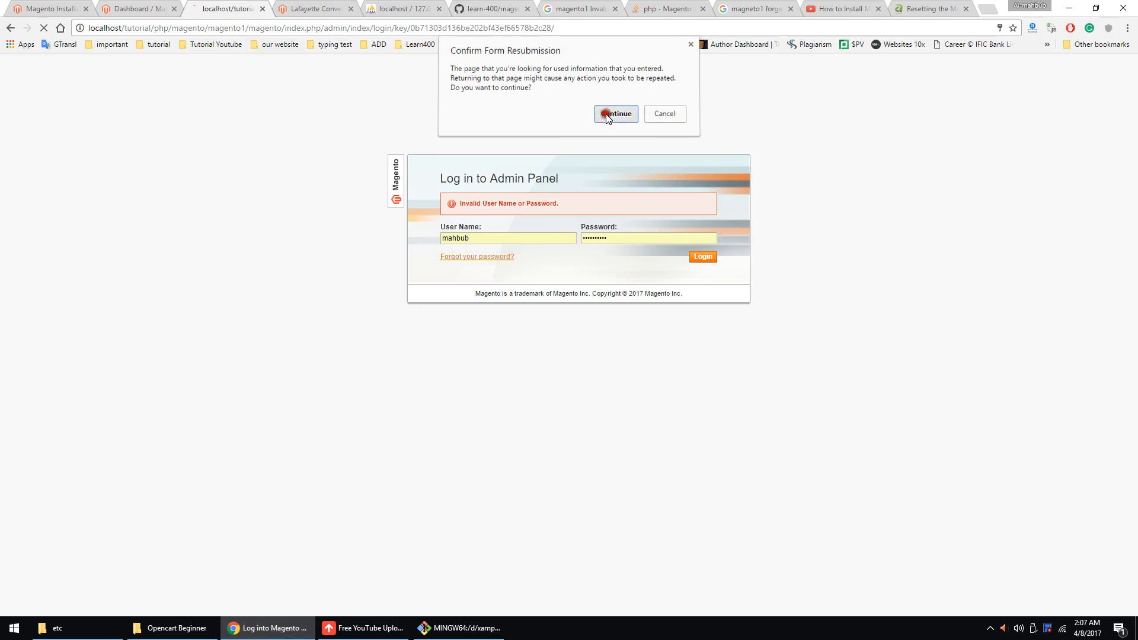
pyautogui.click(616, 114)
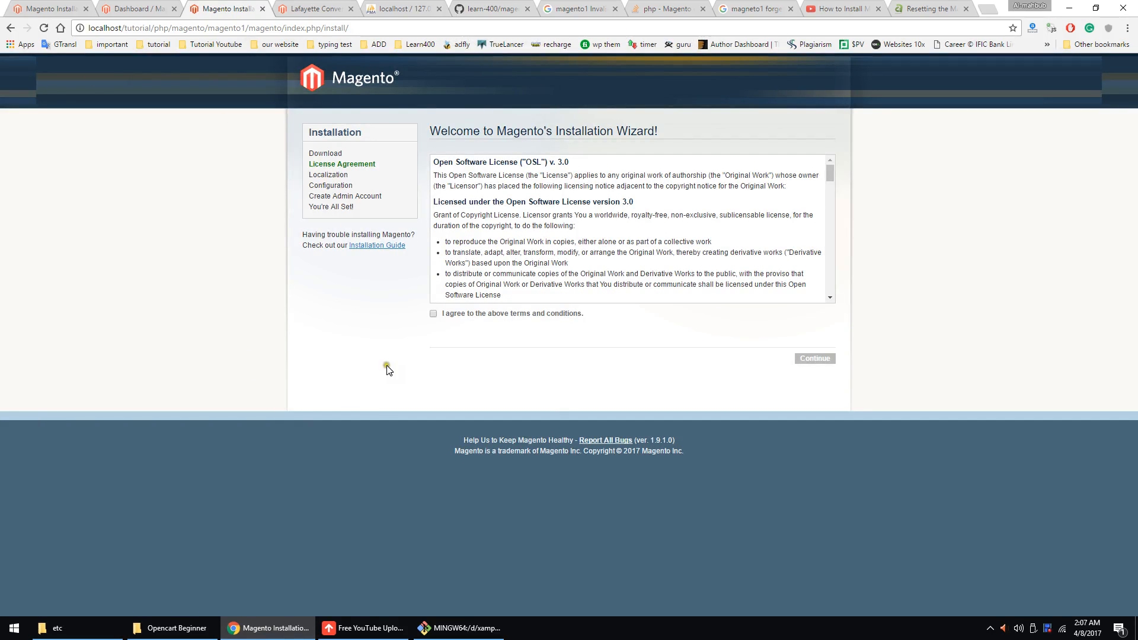
pyautogui.moveTo(446, 325)
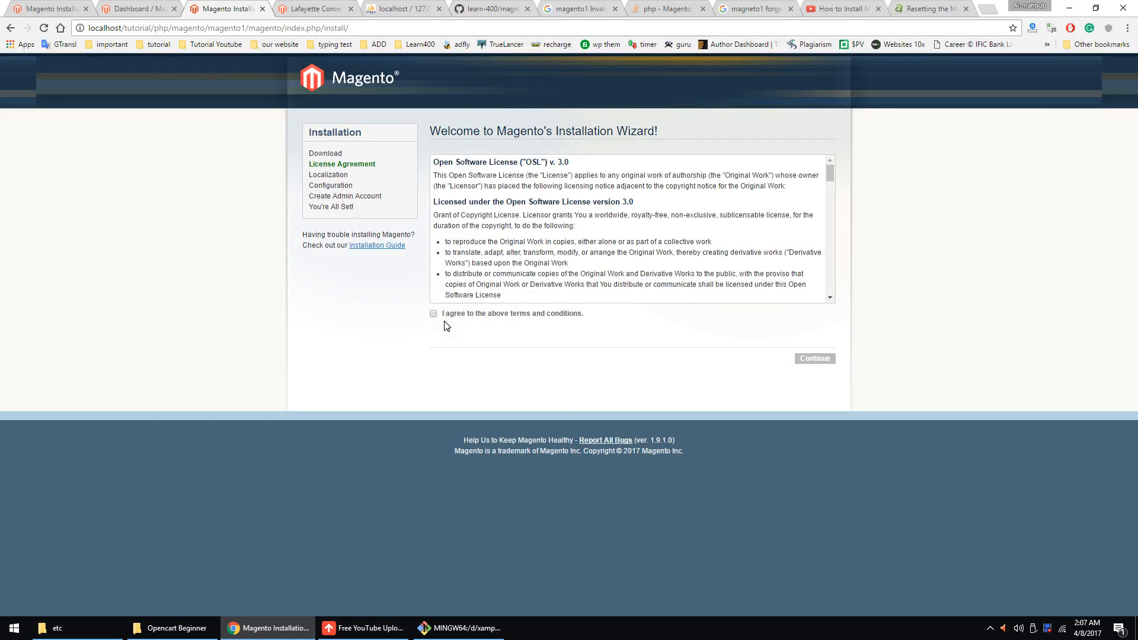
pyautogui.click(401, 8)
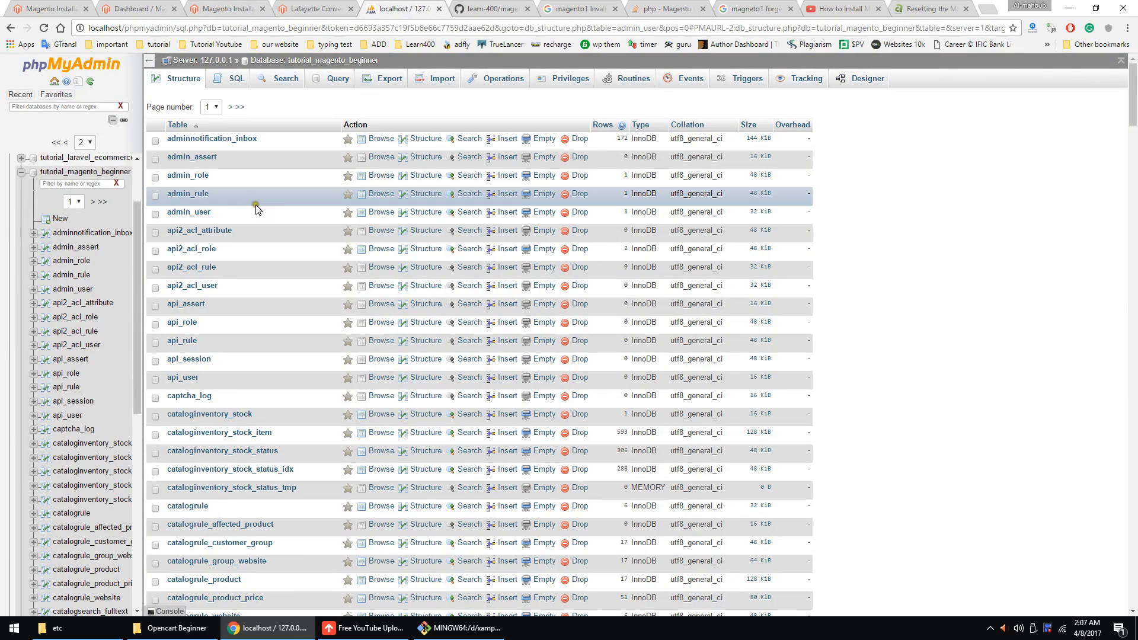
pyautogui.click(225, 9)
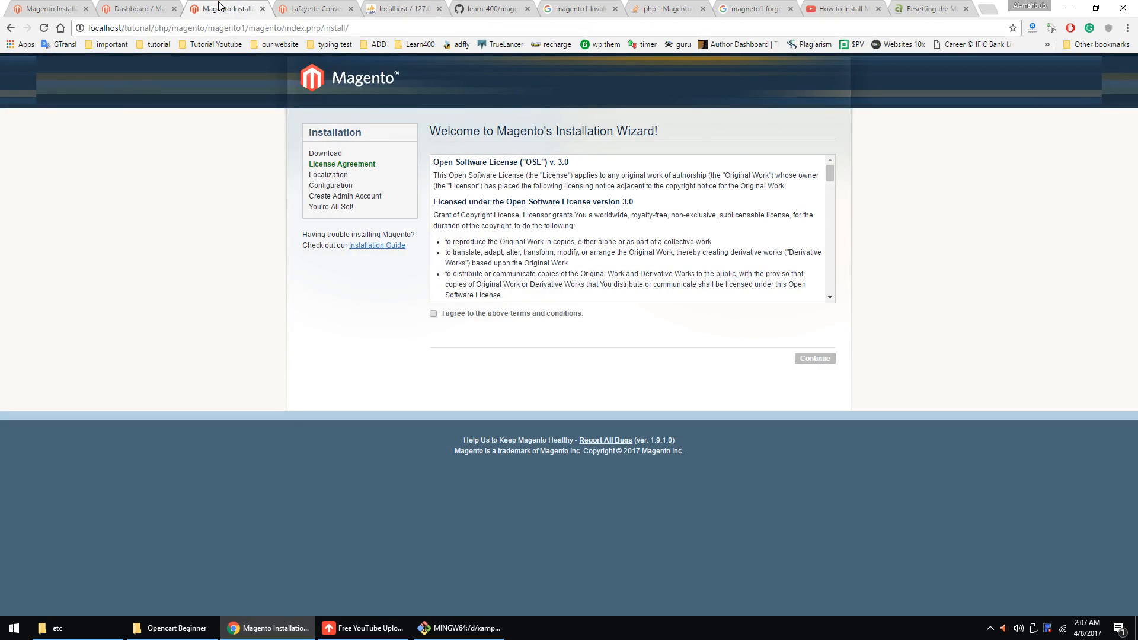
pyautogui.moveTo(470, 332)
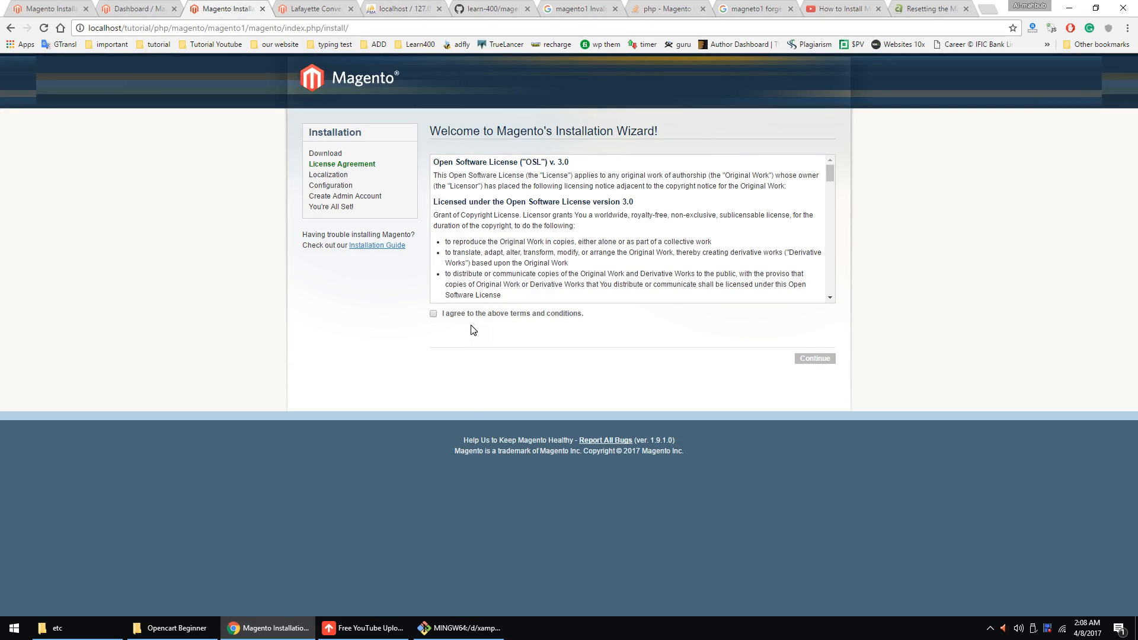
pyautogui.moveTo(365, 95)
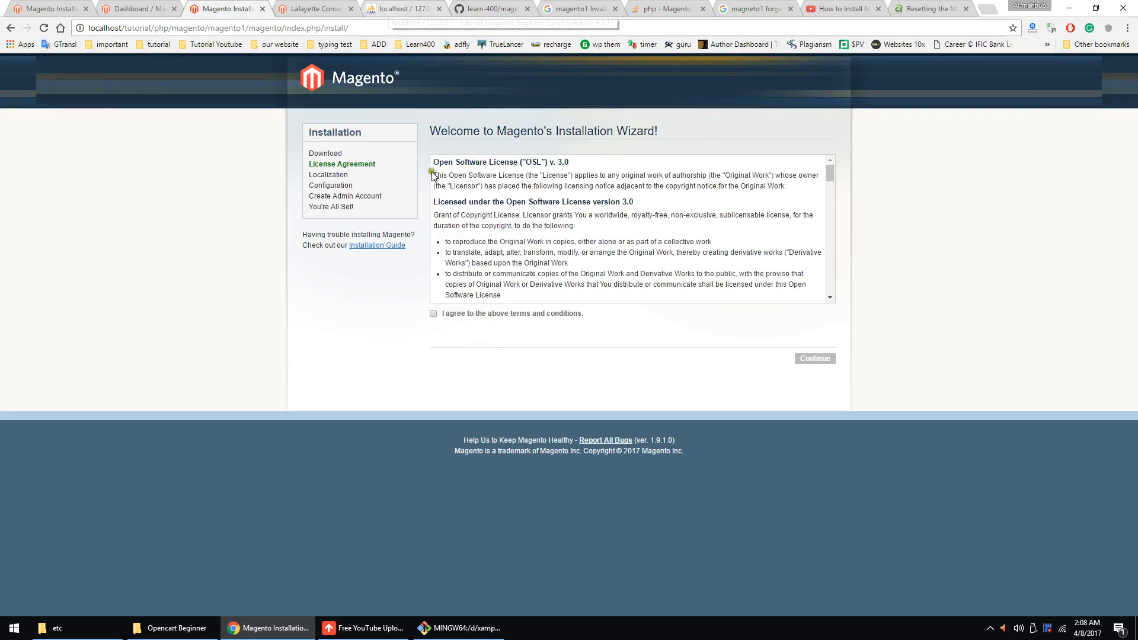
pyautogui.moveTo(454, 315)
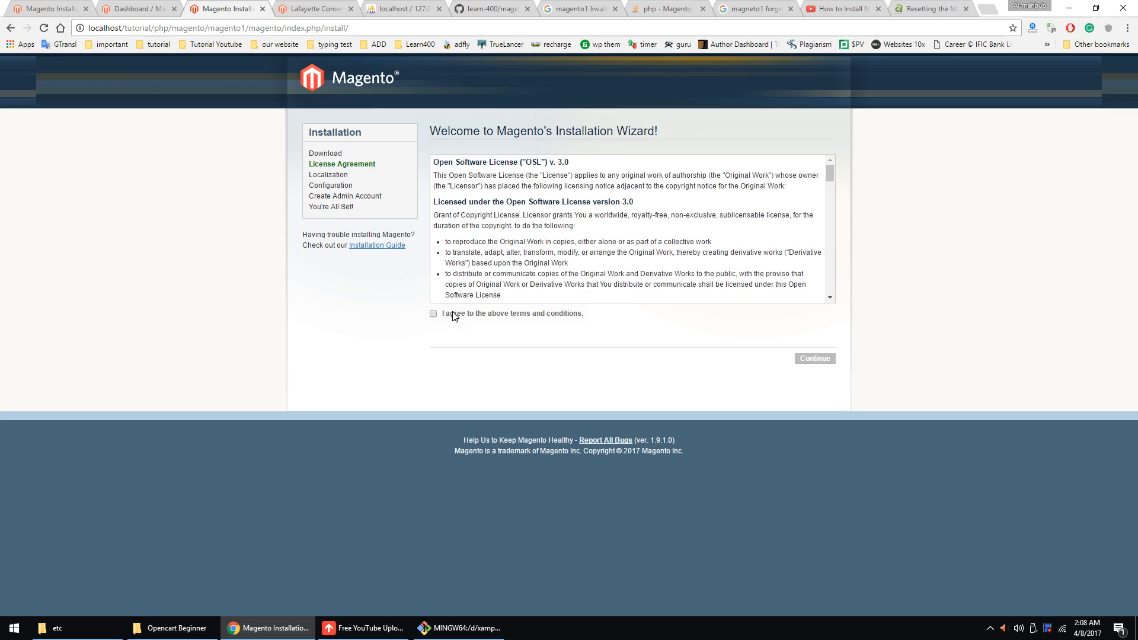
# Accept the license terms and keep English (United States), Pacific Standard Time and US Dollar.
pyautogui.click(396, 8)
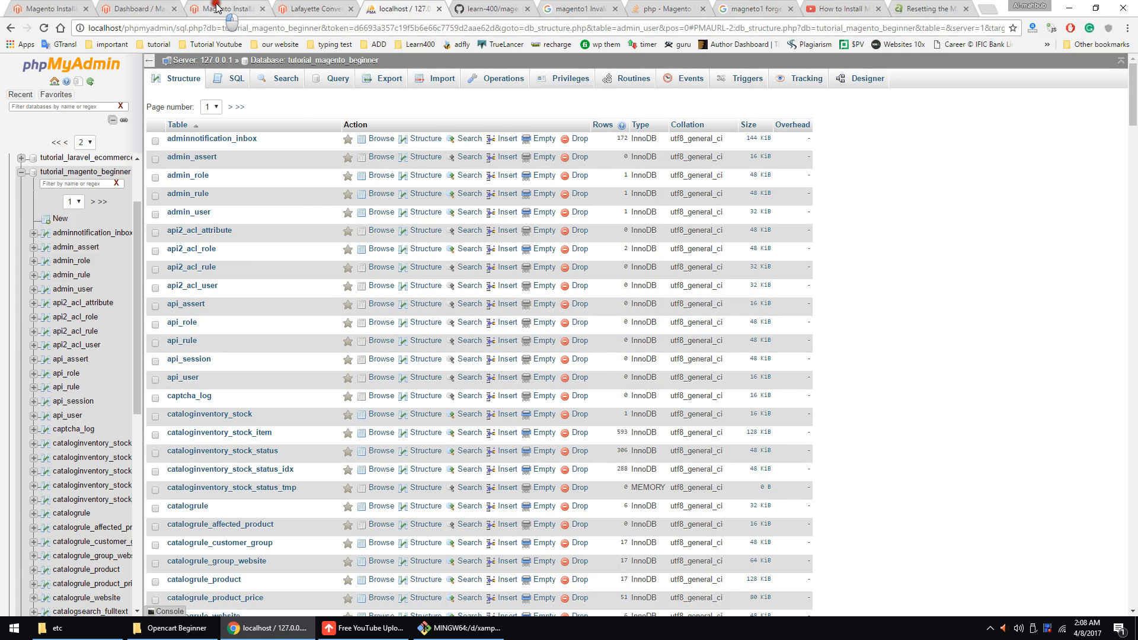
pyautogui.click(226, 9)
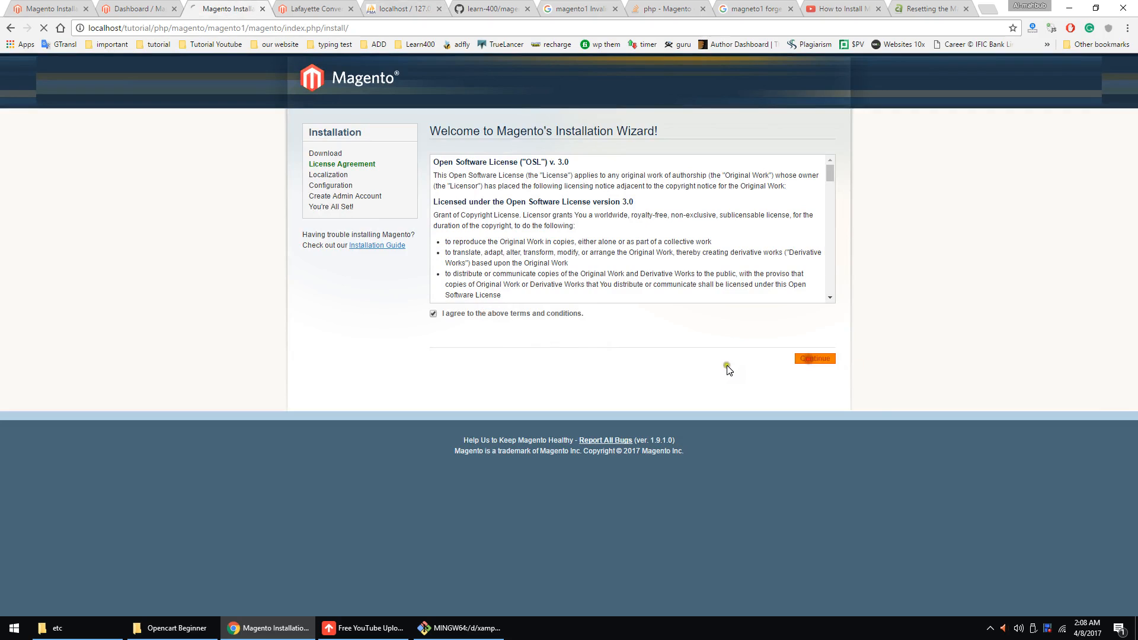
pyautogui.click(814, 358)
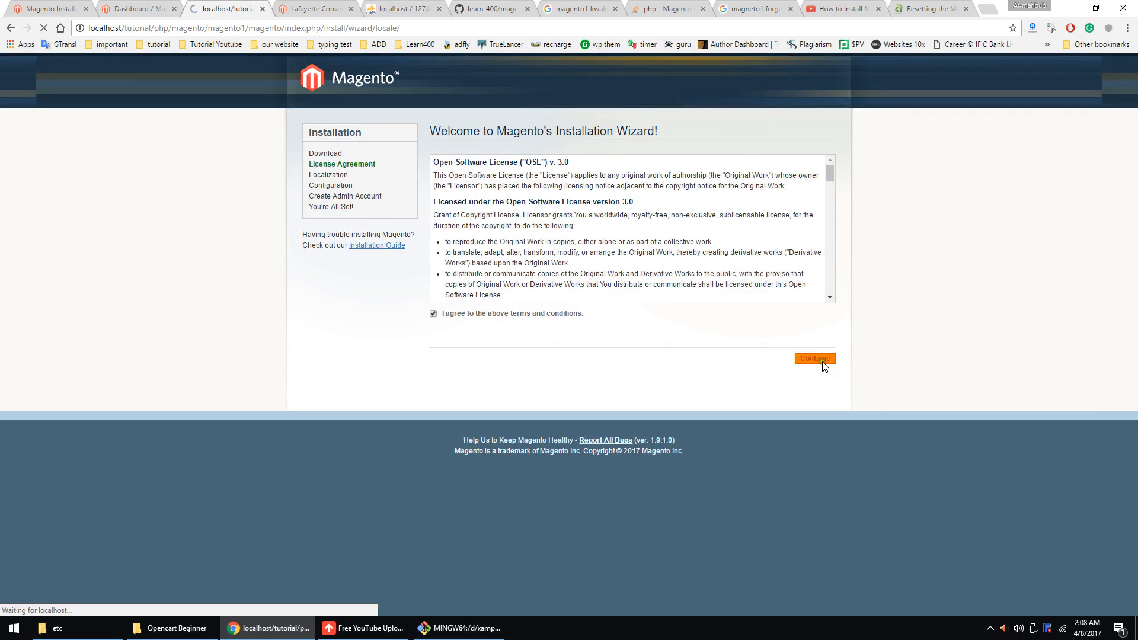
pyautogui.click(814, 358)
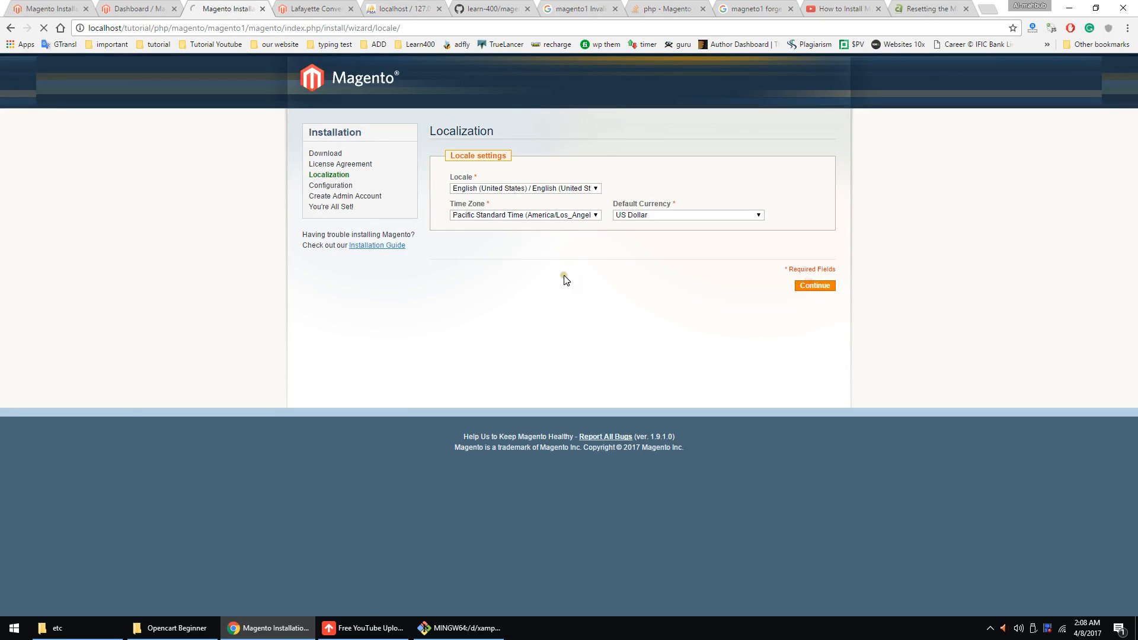
pyautogui.click(814, 286)
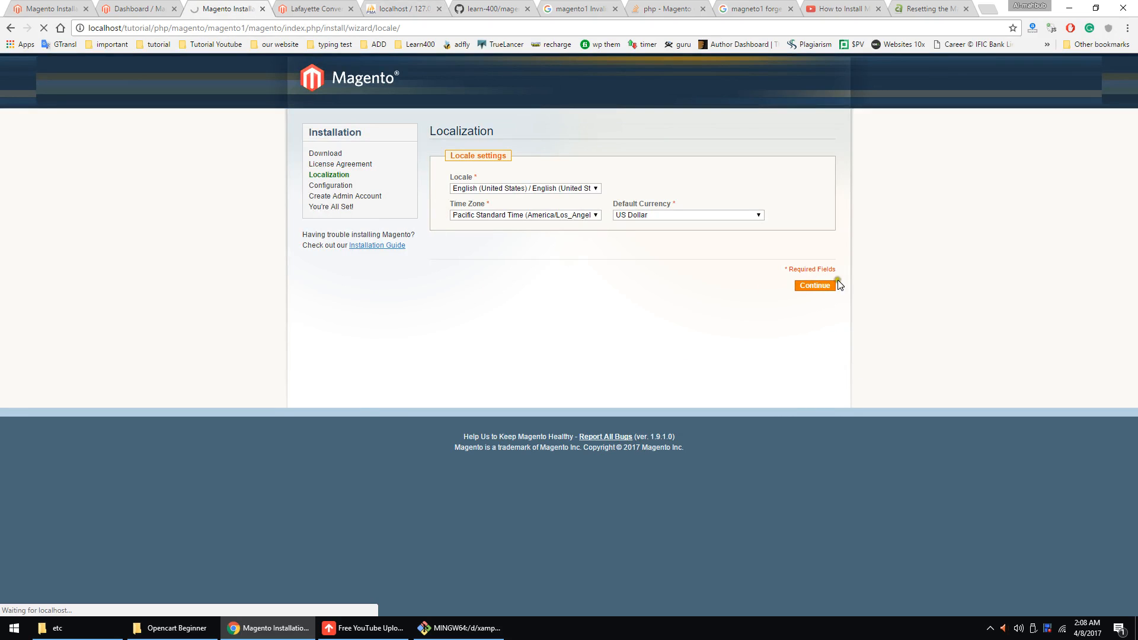
pyautogui.click(813, 285)
pyautogui.write('admi')
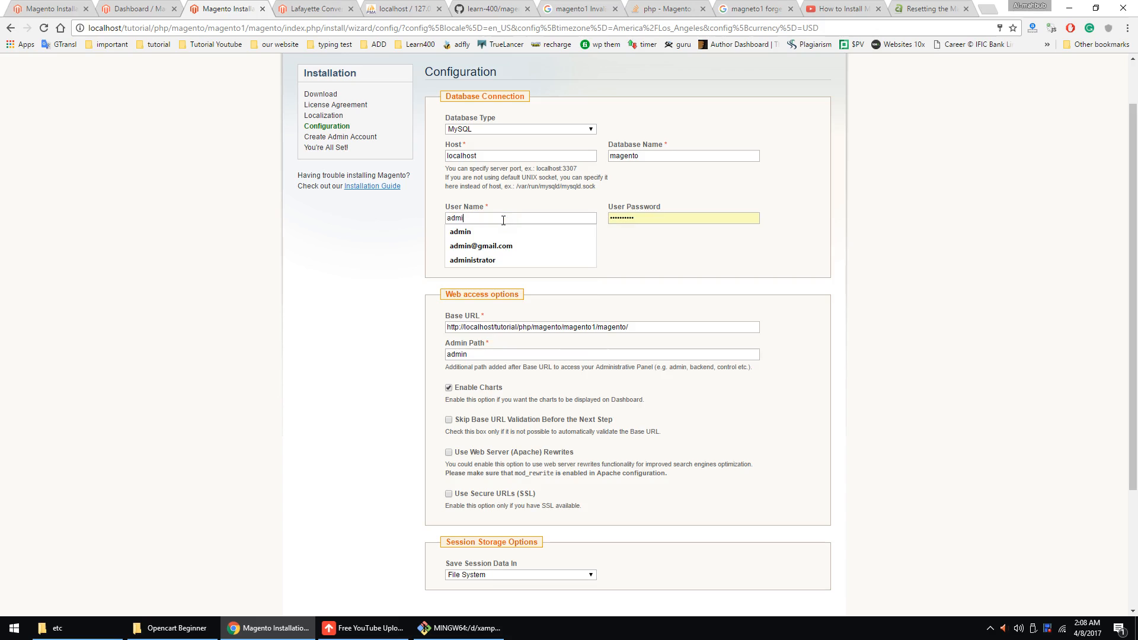
# Submit the database configuration with the initial user name and database settings.
pyautogui.click(460, 231)
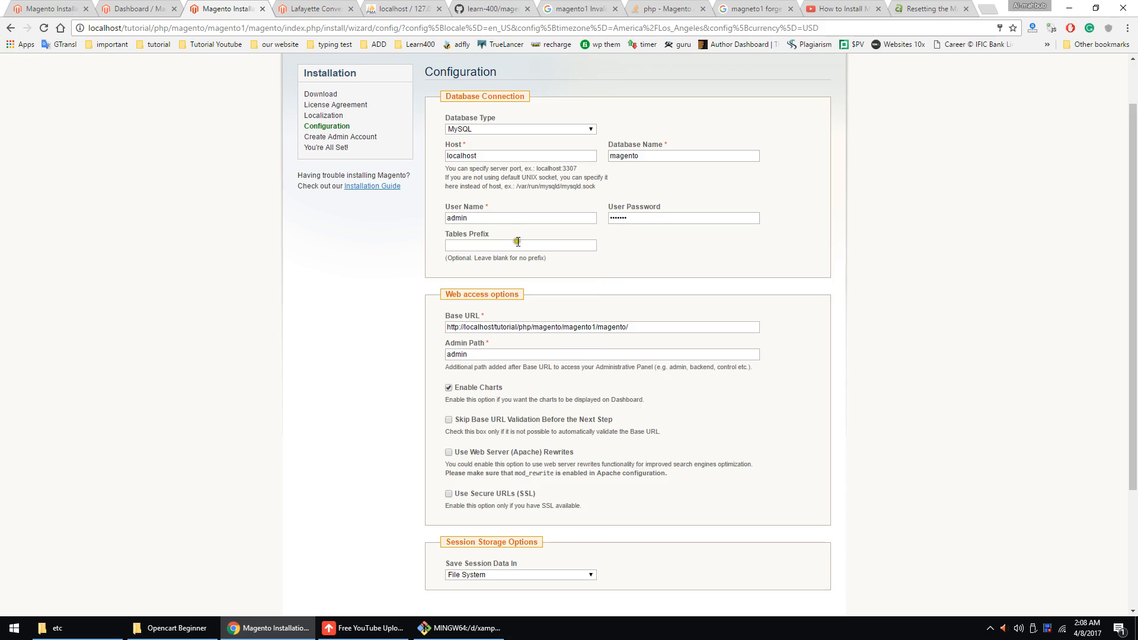
pyautogui.scroll(-3)
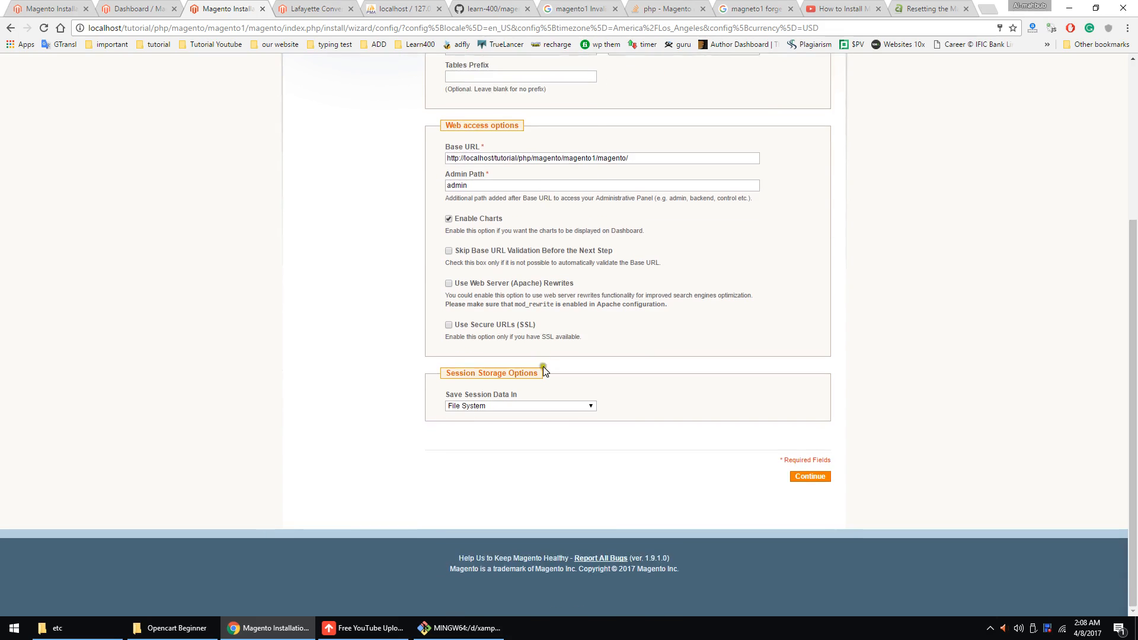
pyautogui.click(810, 477)
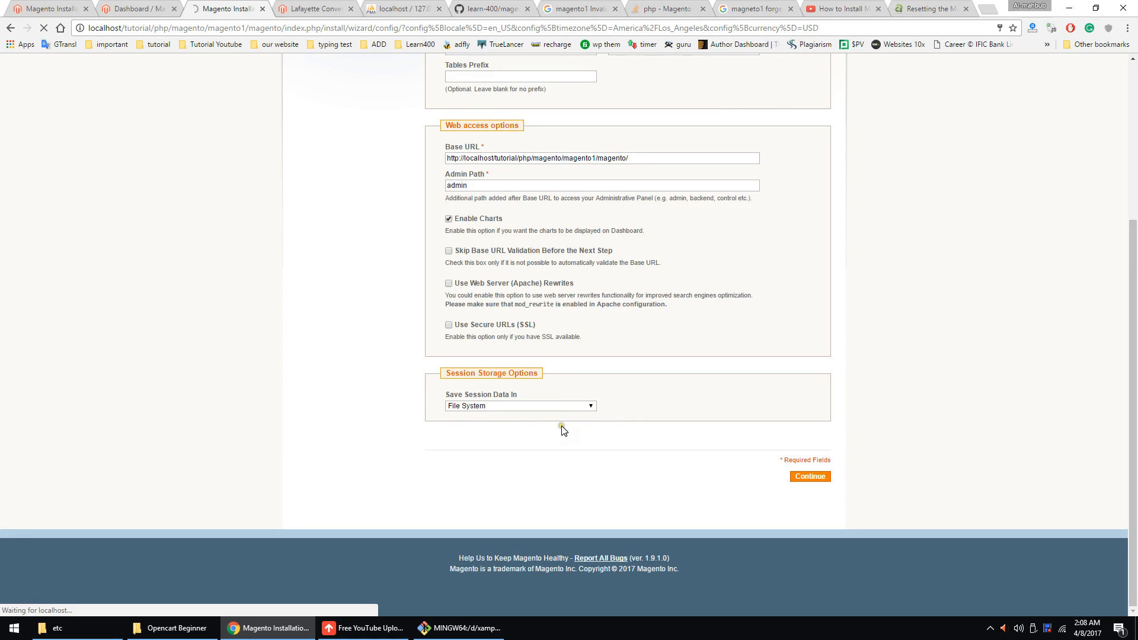
pyautogui.click(809, 476)
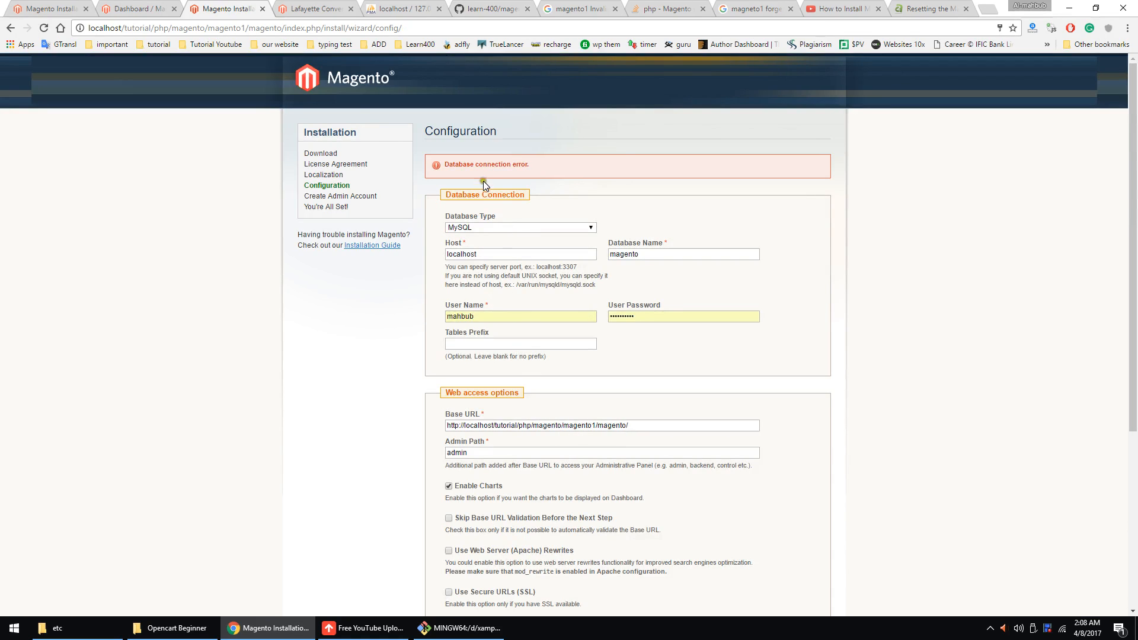
# Correct the database name to tutorial_magento_beginner after checking phpMyAdmin and continue.
pyautogui.click(683, 254)
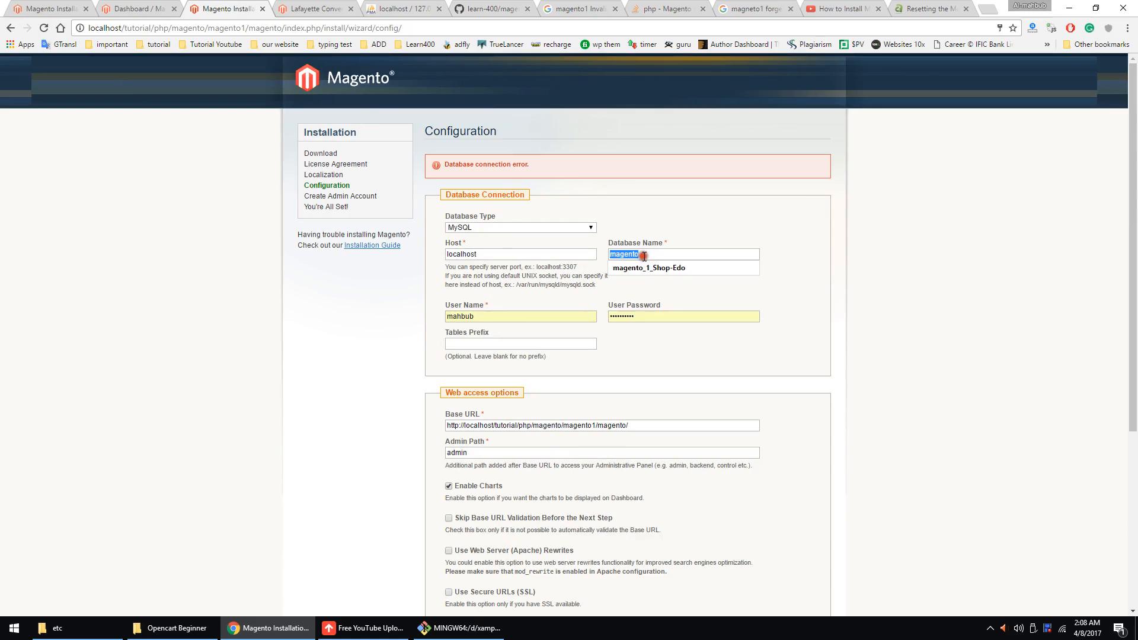
pyautogui.click(645, 267)
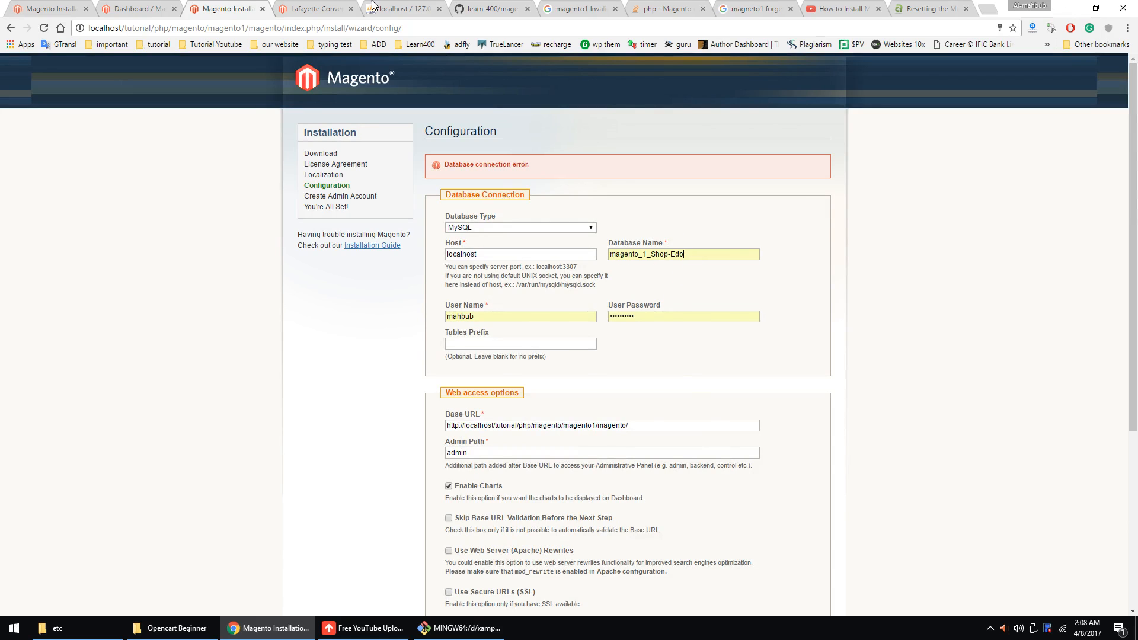
pyautogui.click(402, 9)
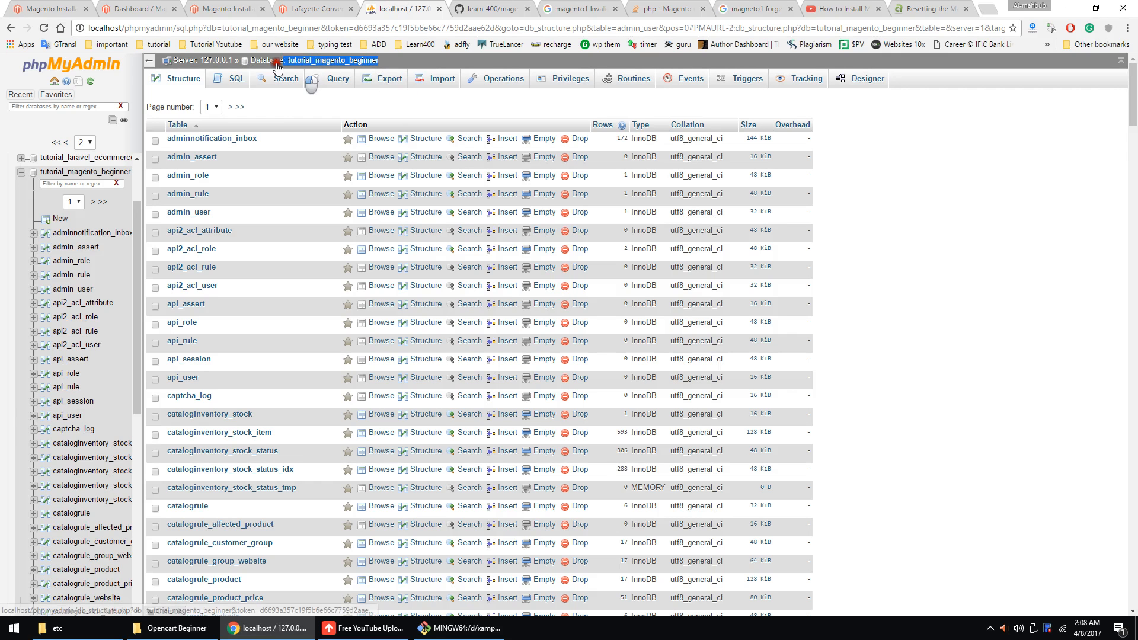
pyautogui.click(221, 8)
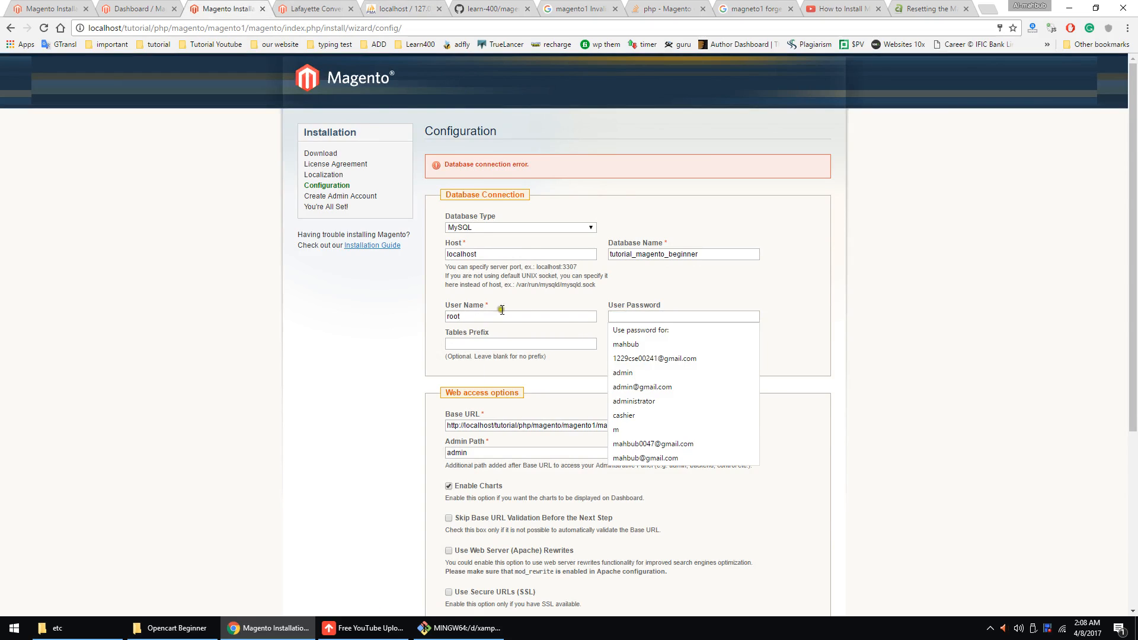
pyautogui.click(807, 476)
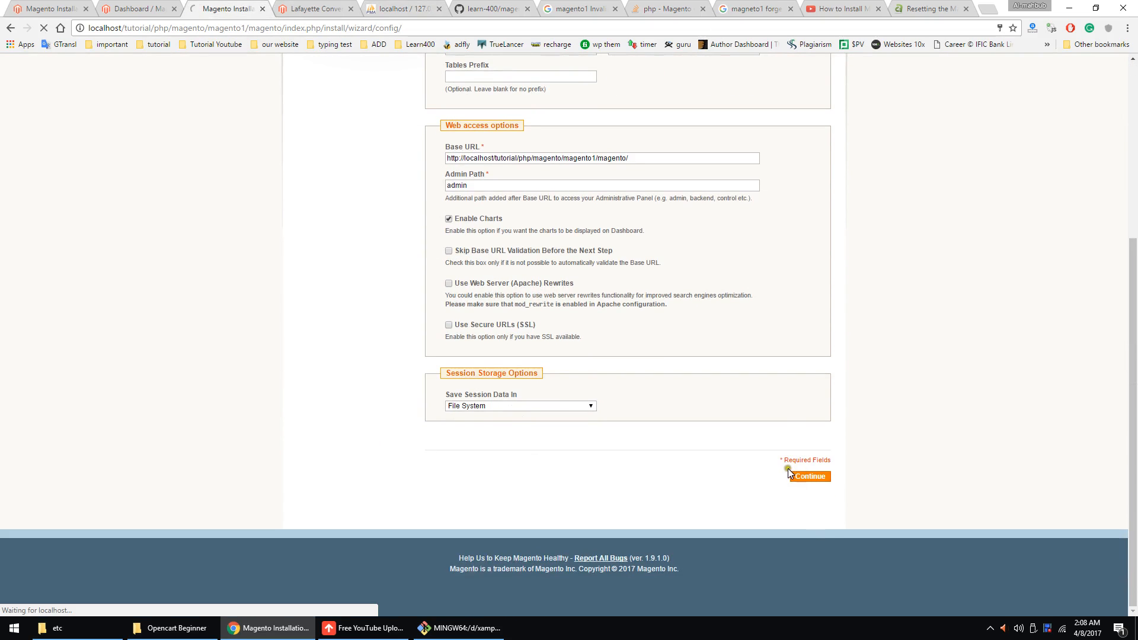
pyautogui.click(807, 476)
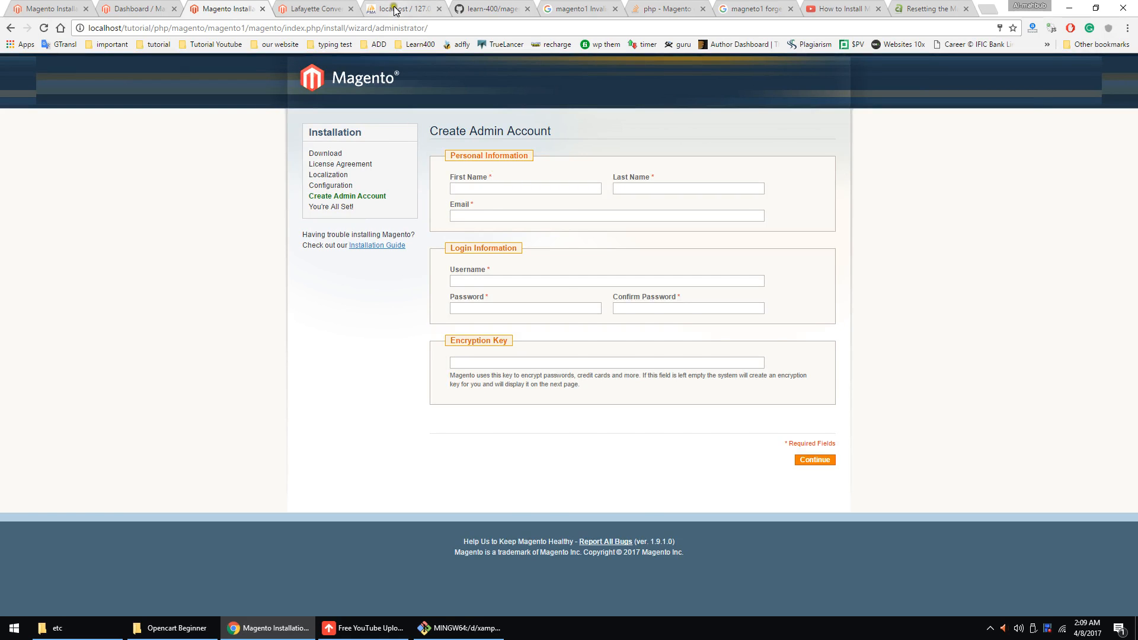
# Create the admin account with name, email, username and password, reaching the encryption key page.
pyautogui.click(399, 8)
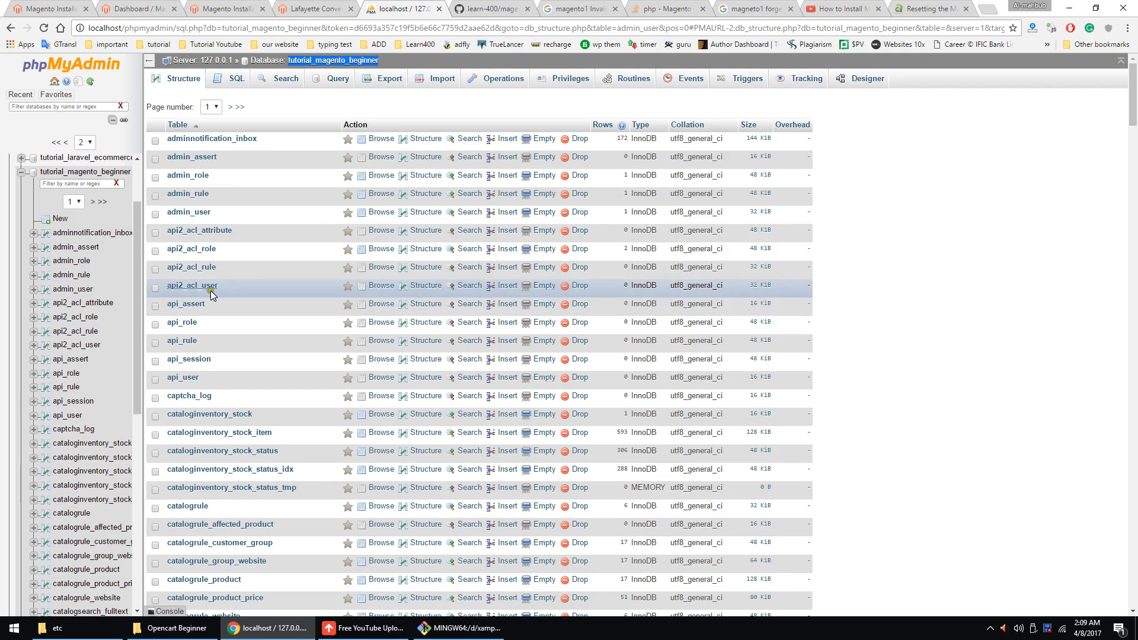
pyautogui.click(226, 9)
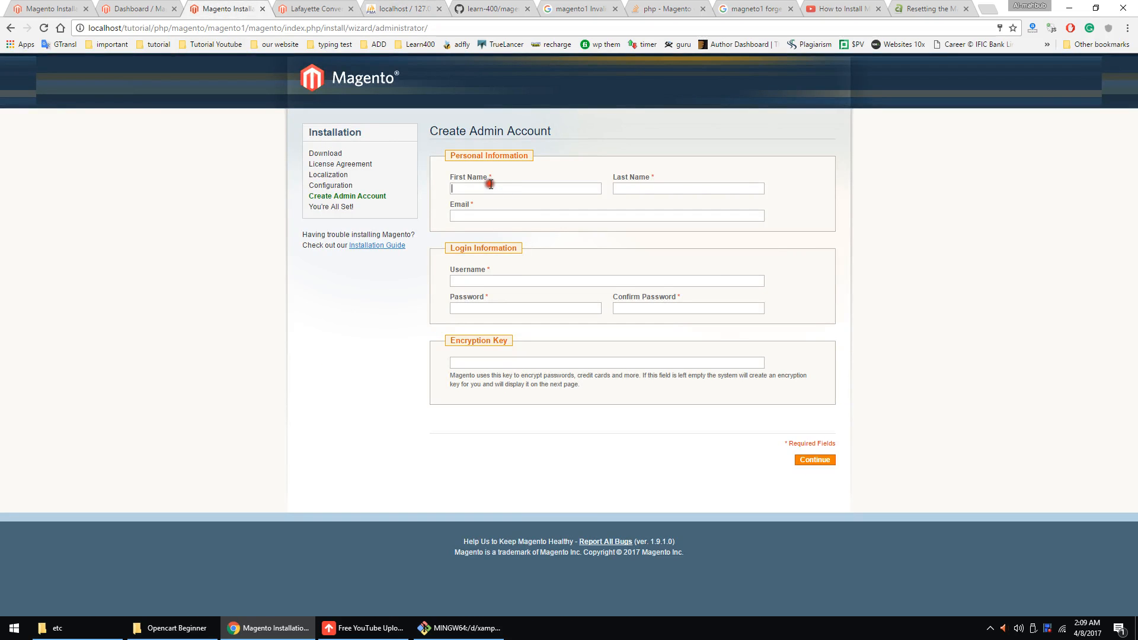
pyautogui.moveTo(489, 183)
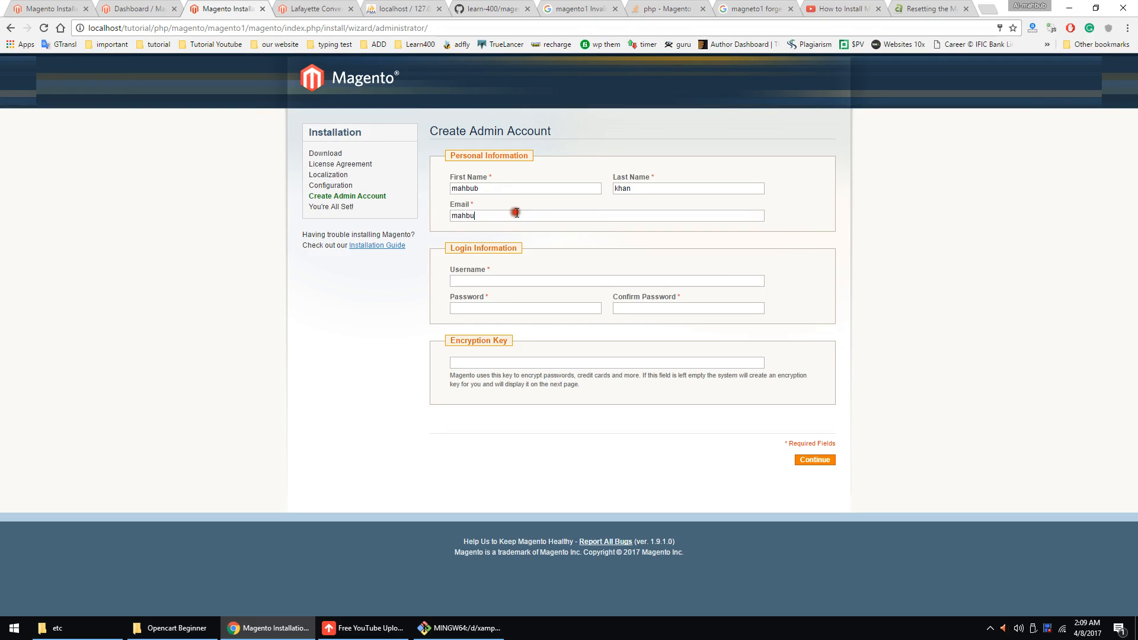
pyautogui.click(606, 281)
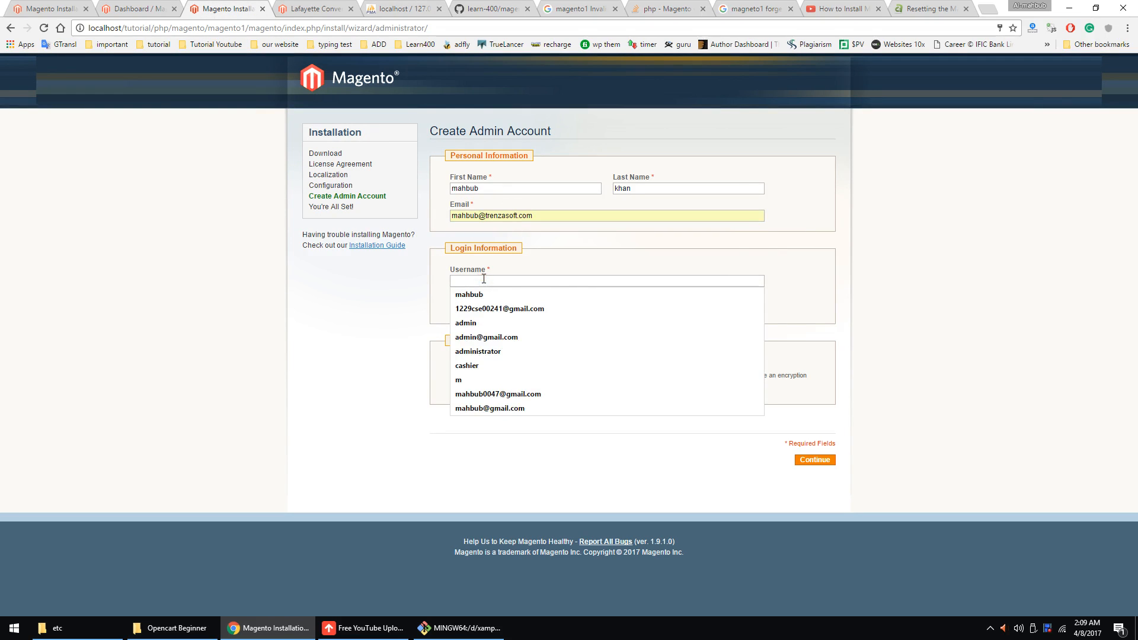
pyautogui.click(465, 323)
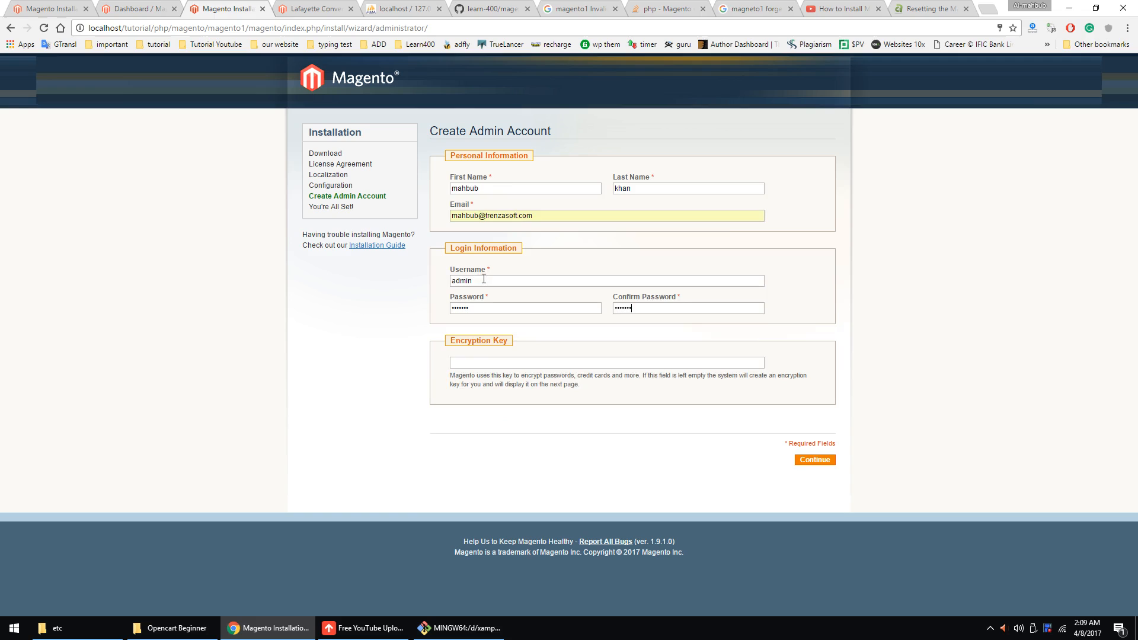
pyautogui.click(813, 460)
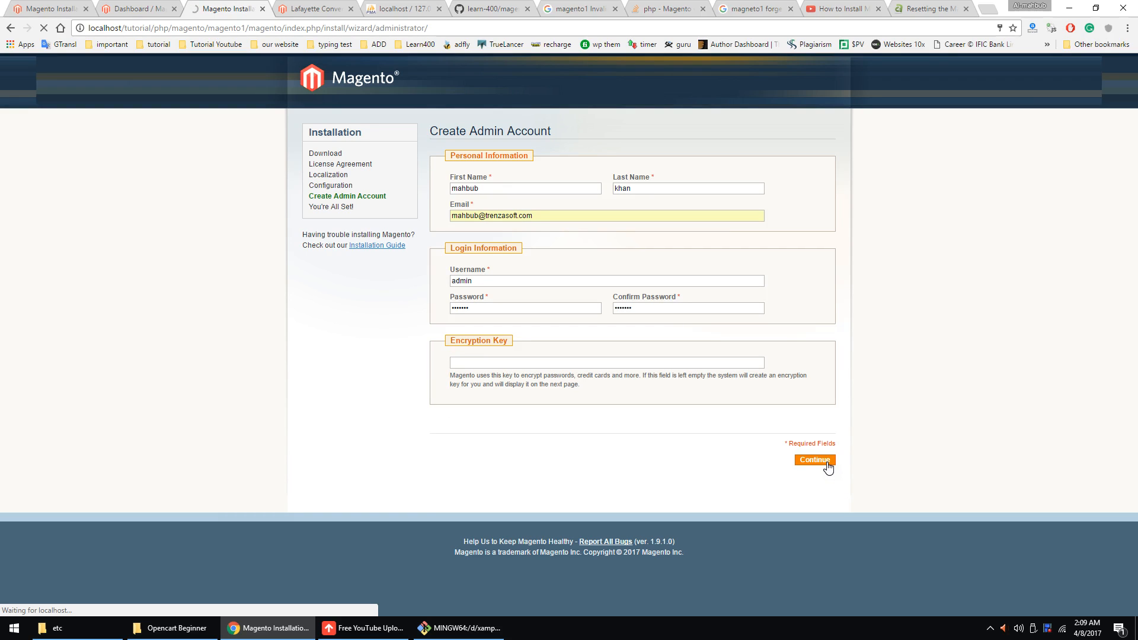
pyautogui.click(813, 460)
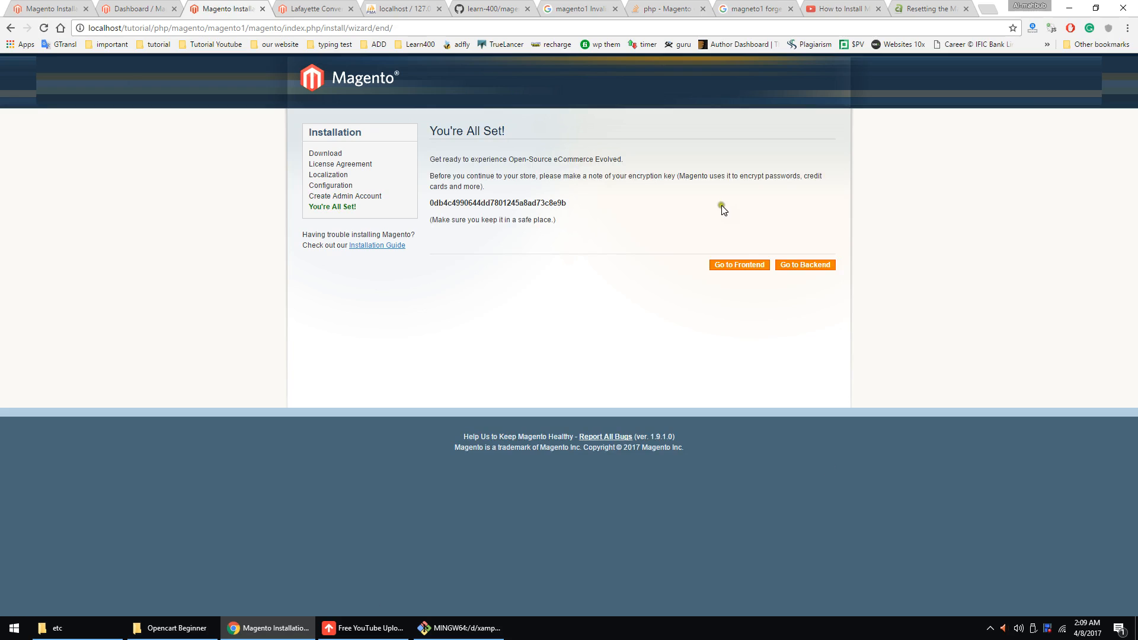
# View the Madison Island storefront, then go to the backend login from the wizard's final page.
pyautogui.click(738, 264)
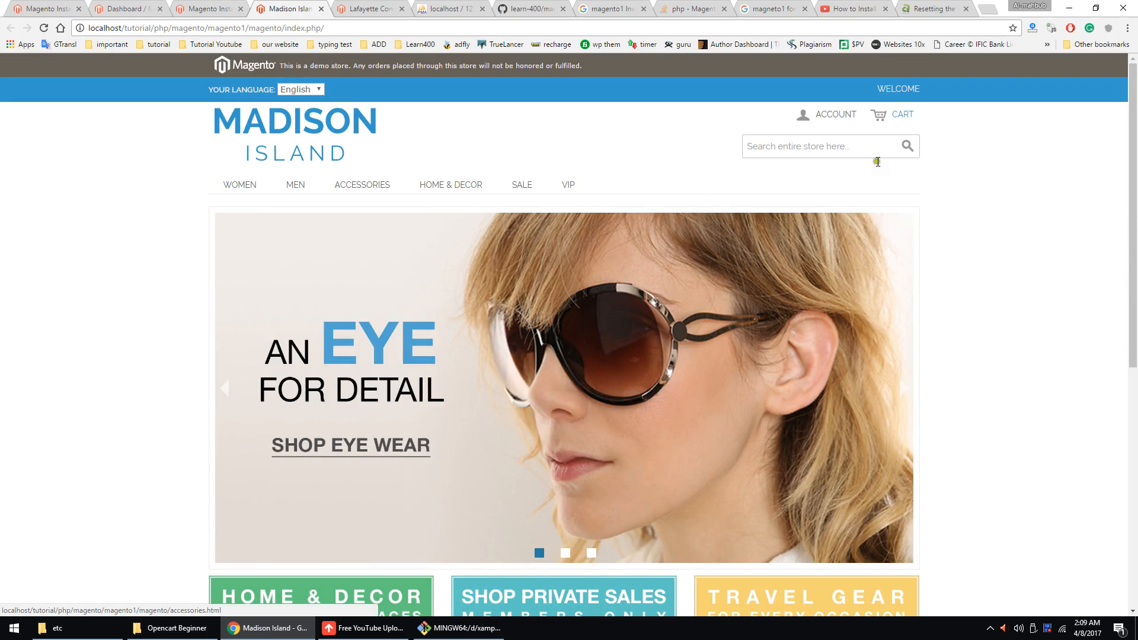
pyautogui.click(206, 9)
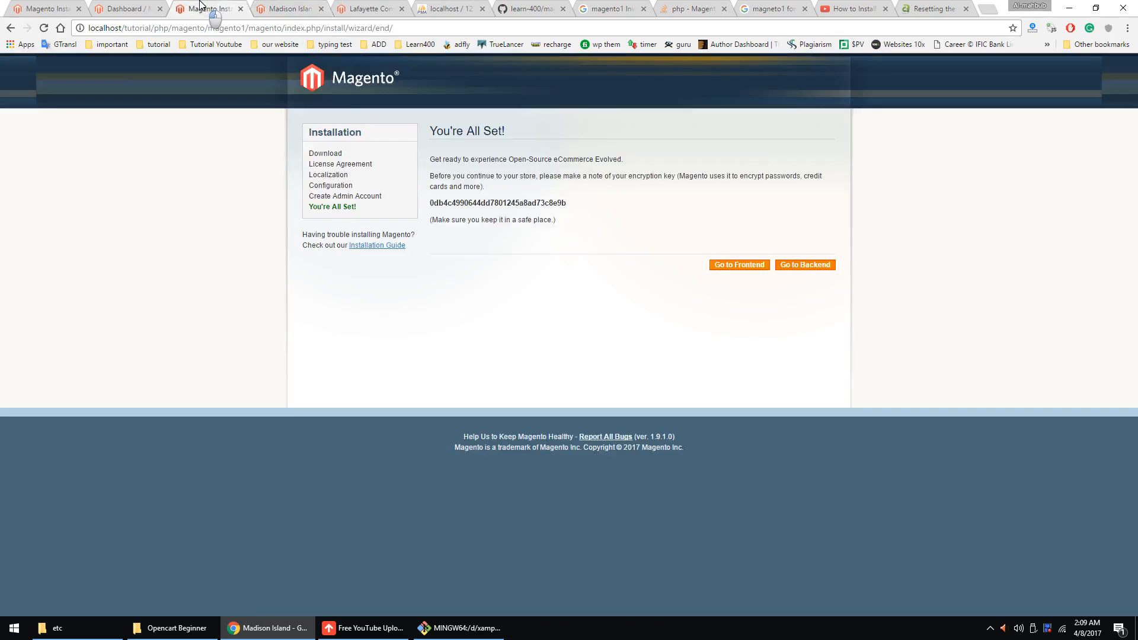
pyautogui.click(739, 264)
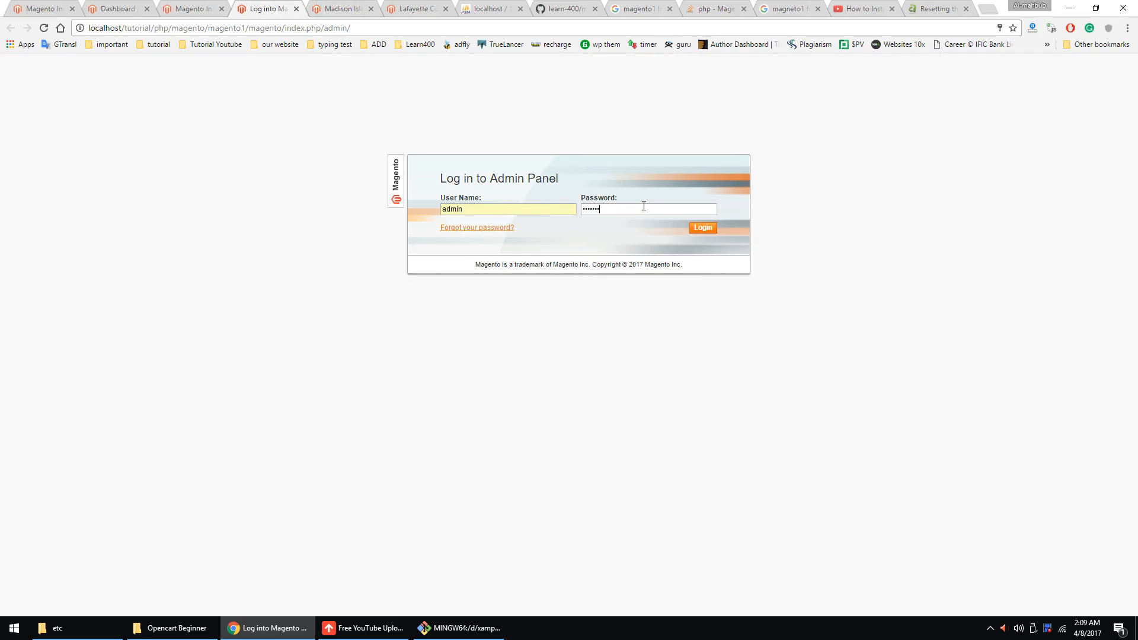
# Sign in with the new admin credentials to reach the Admin Panel dashboard.
pyautogui.click(700, 227)
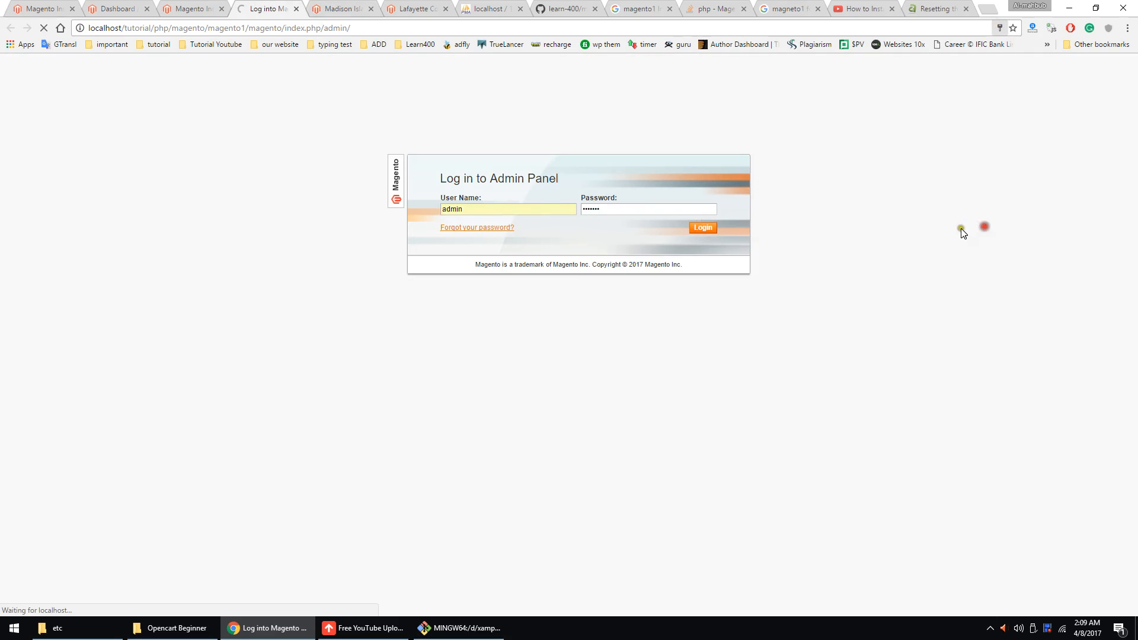
pyautogui.click(700, 228)
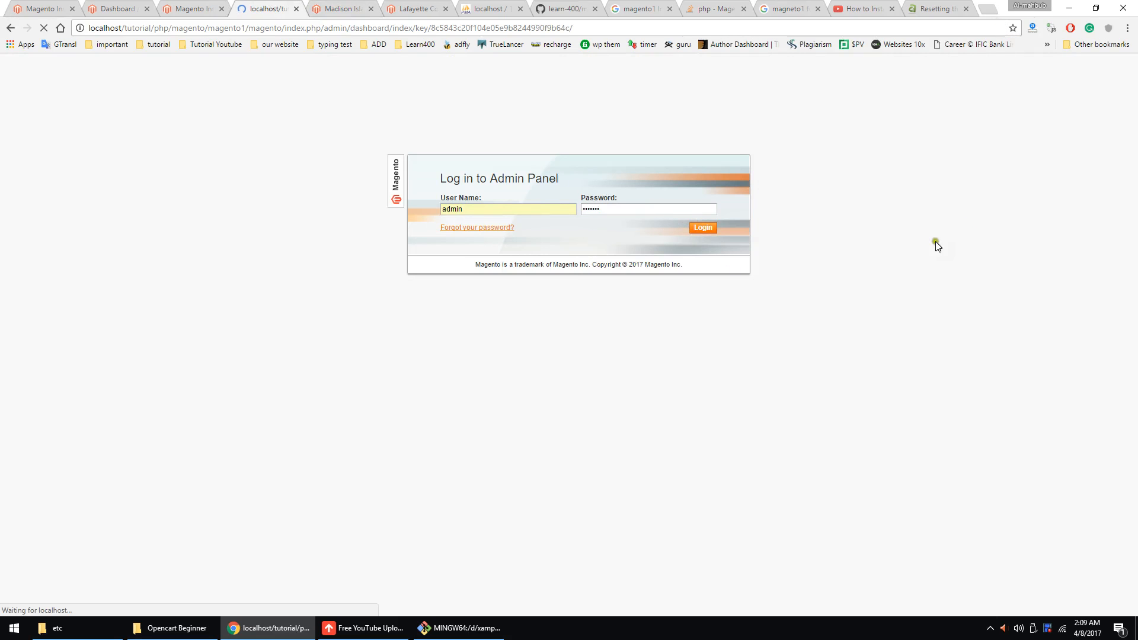
pyautogui.click(700, 228)
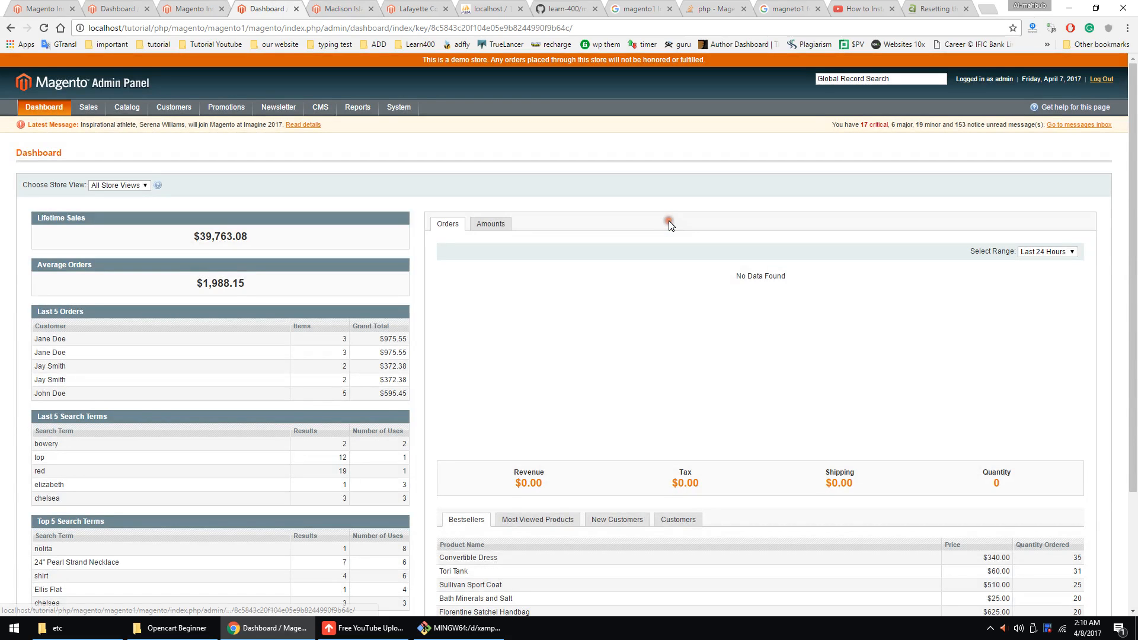
pyautogui.moveTo(668, 222)
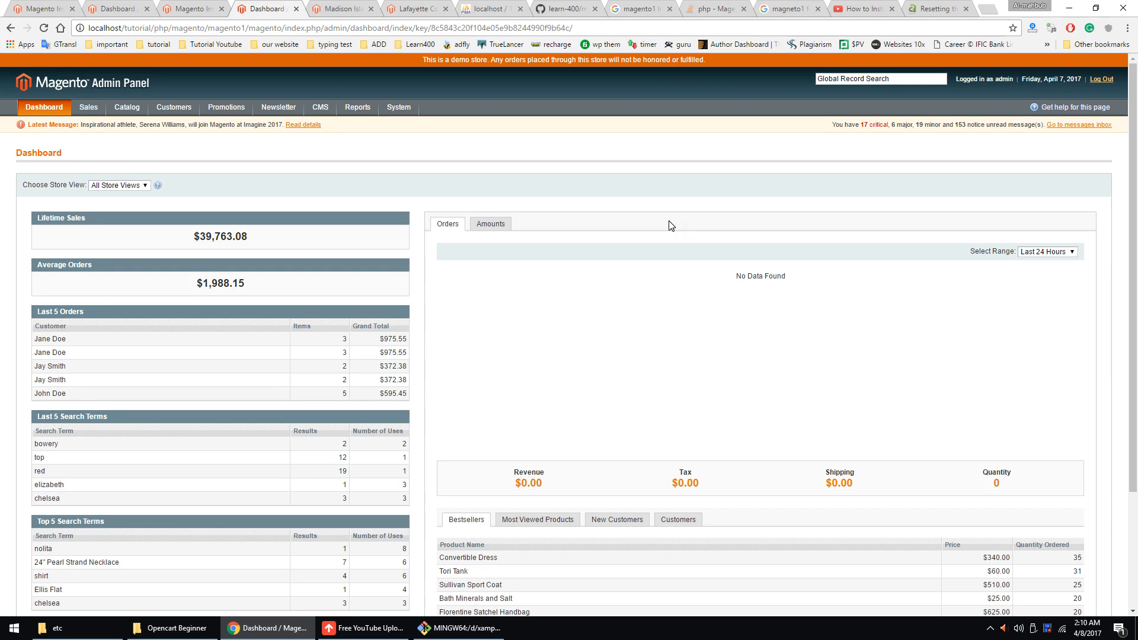
pyautogui.click(490, 8)
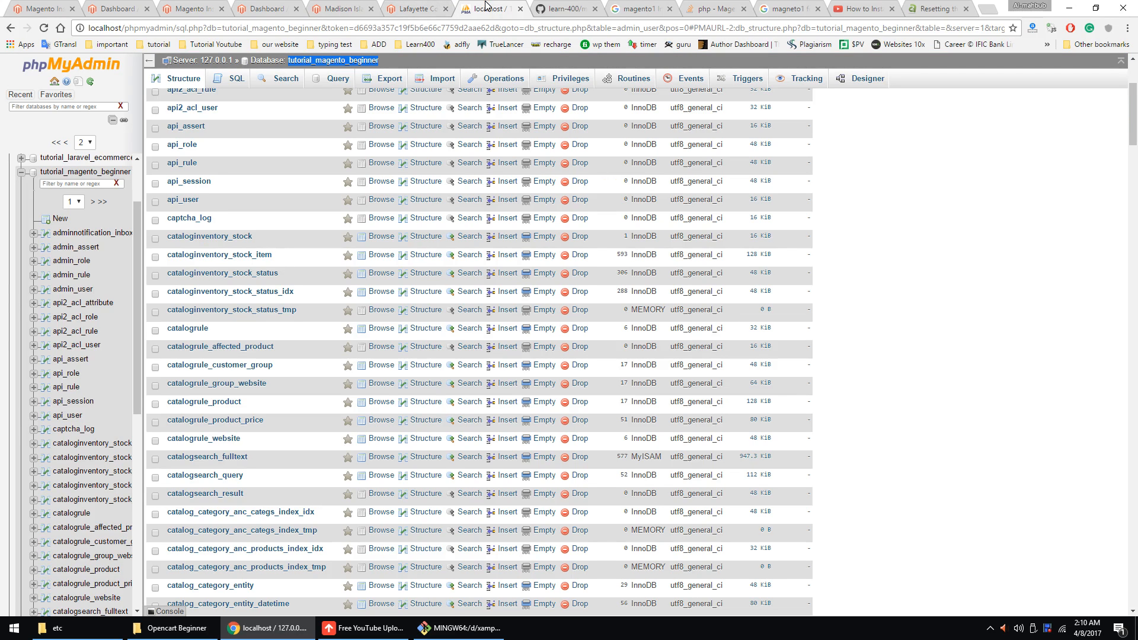
pyautogui.click(55, 628)
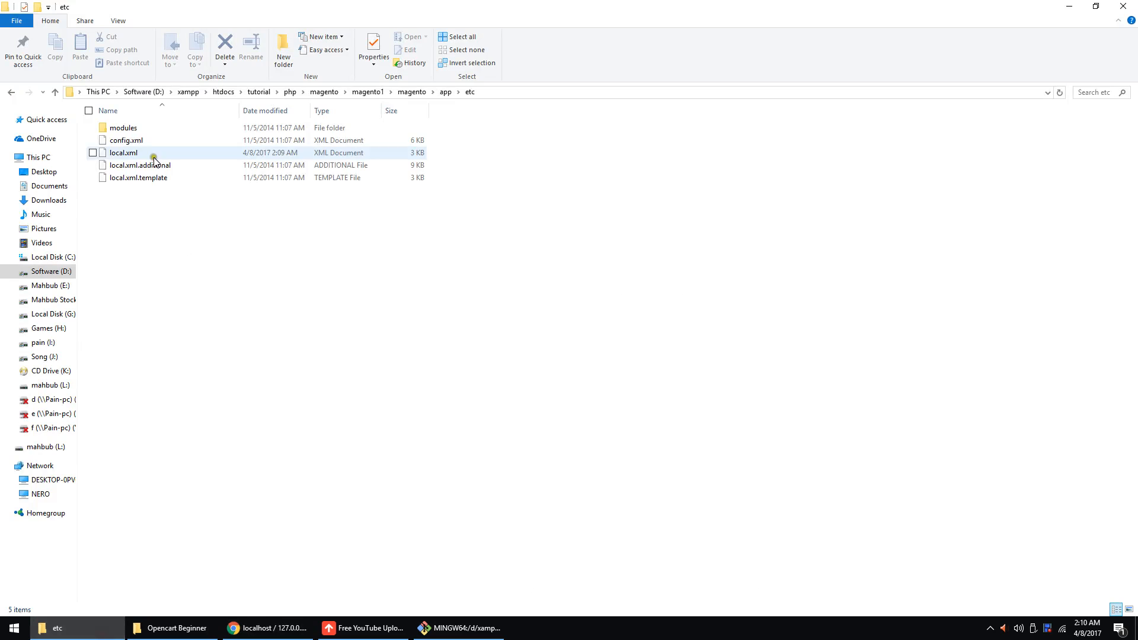
pyautogui.click(123, 153)
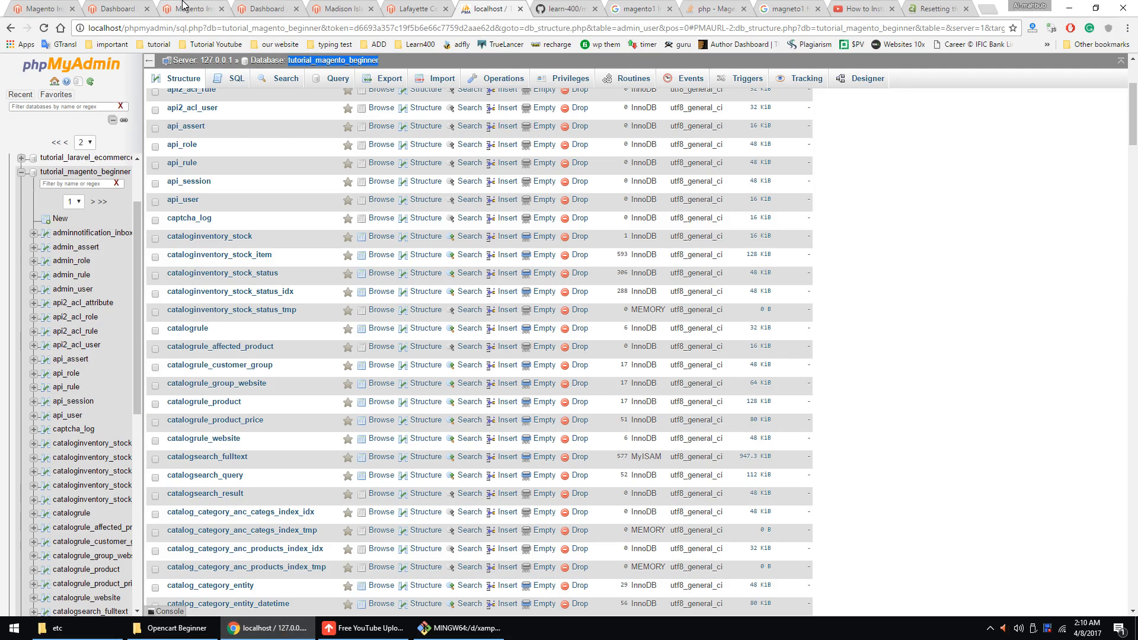
pyautogui.click(264, 8)
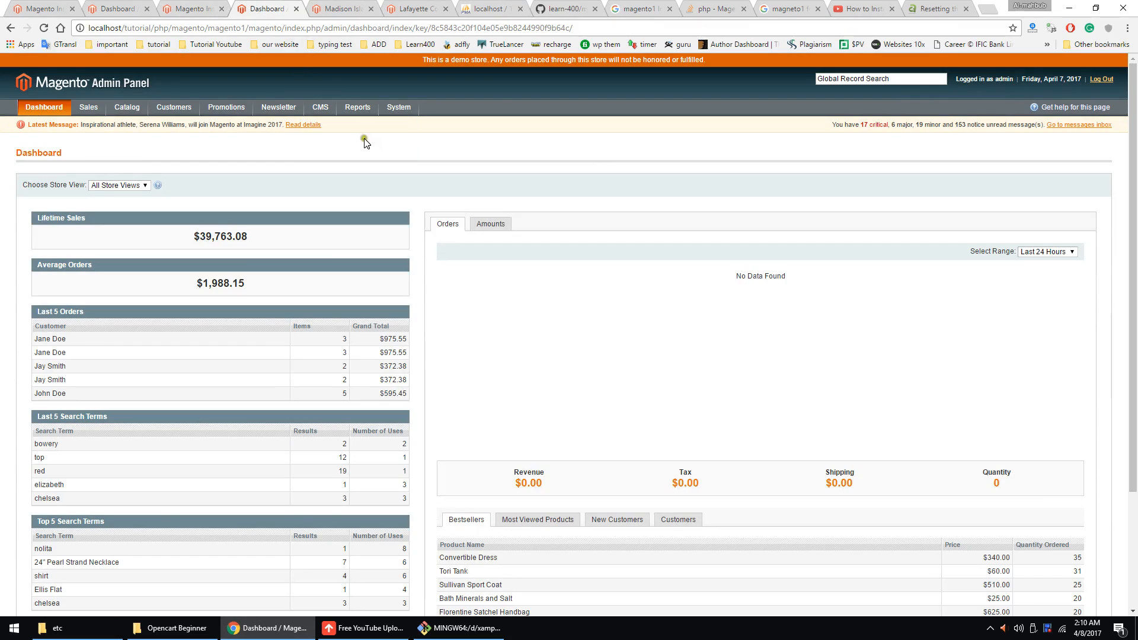
pyautogui.moveTo(561, 314)
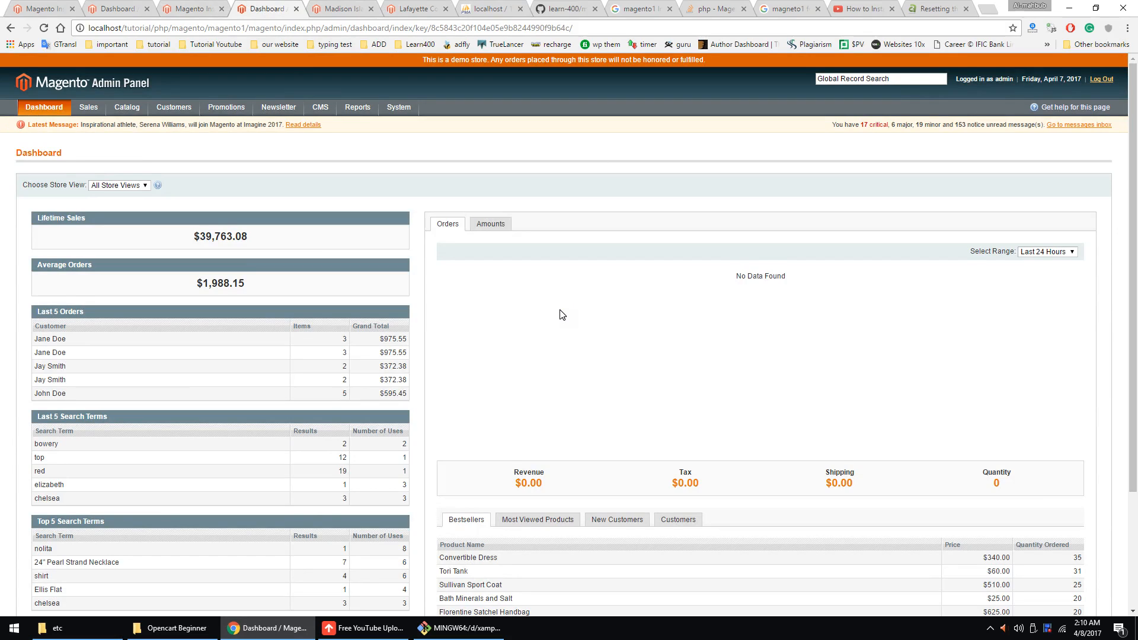
pyautogui.moveTo(546, 174)
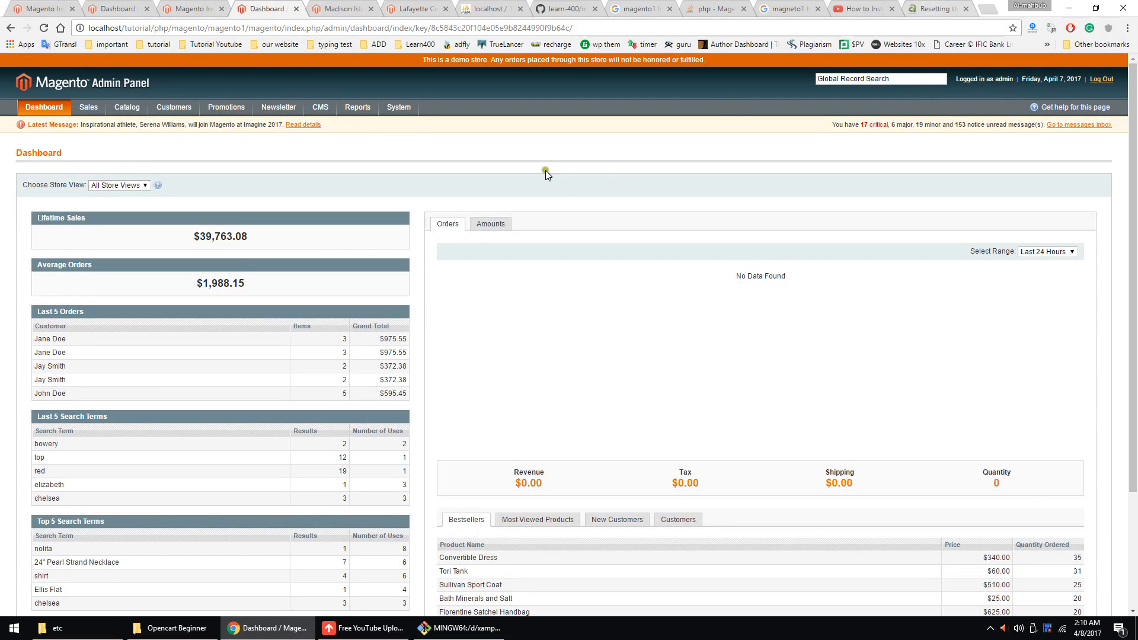
pyautogui.moveTo(497, 427)
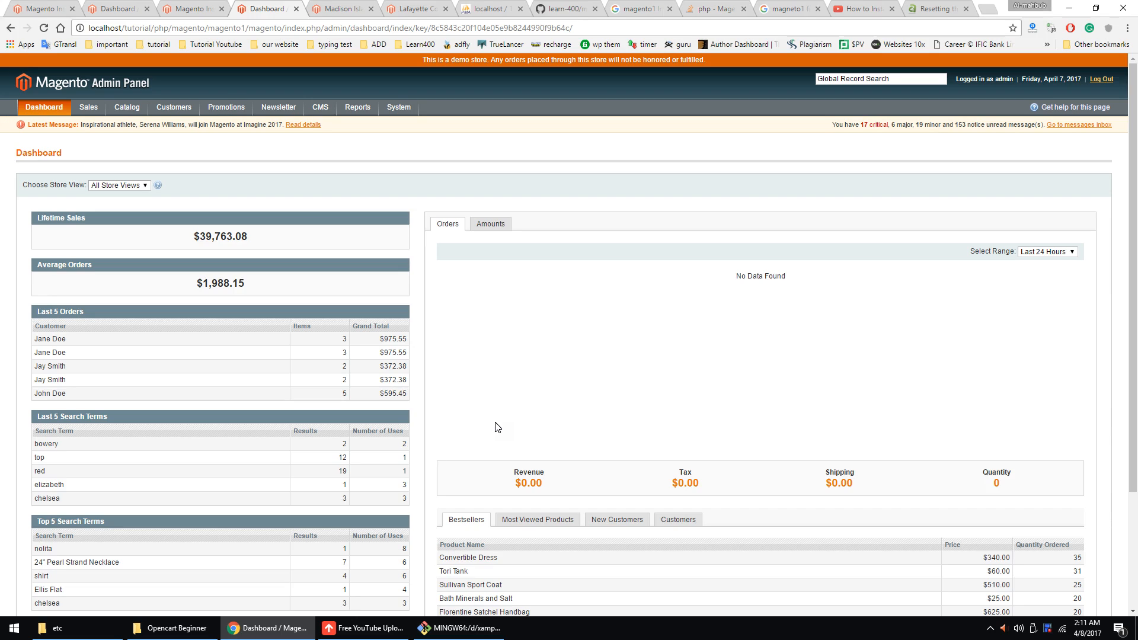
pyautogui.moveTo(513, 503)
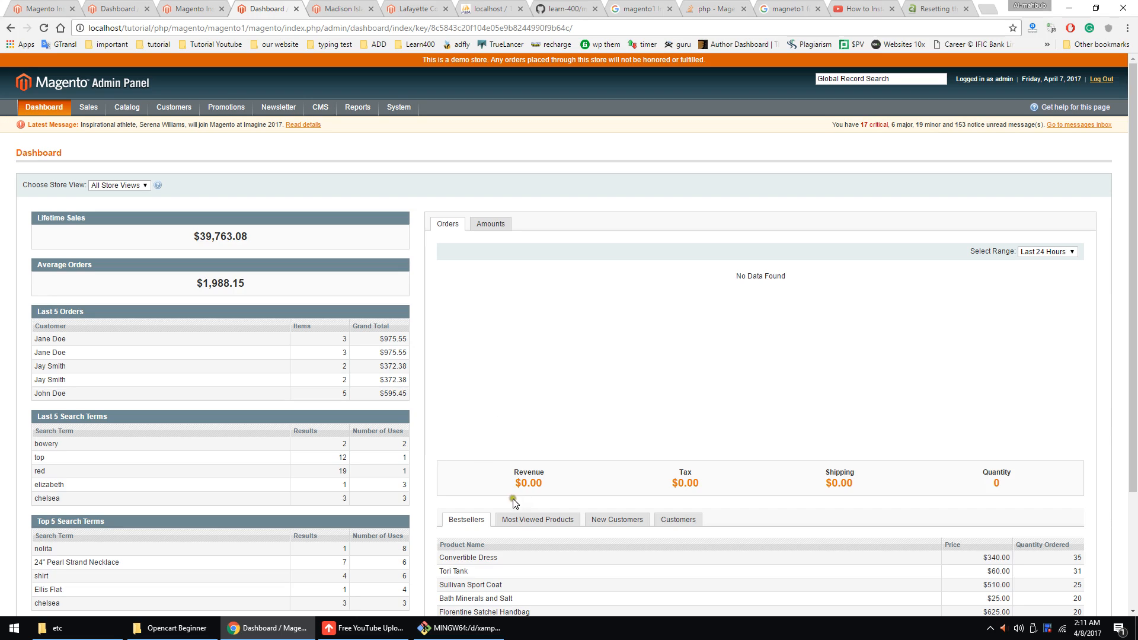
pyautogui.moveTo(651, 352)
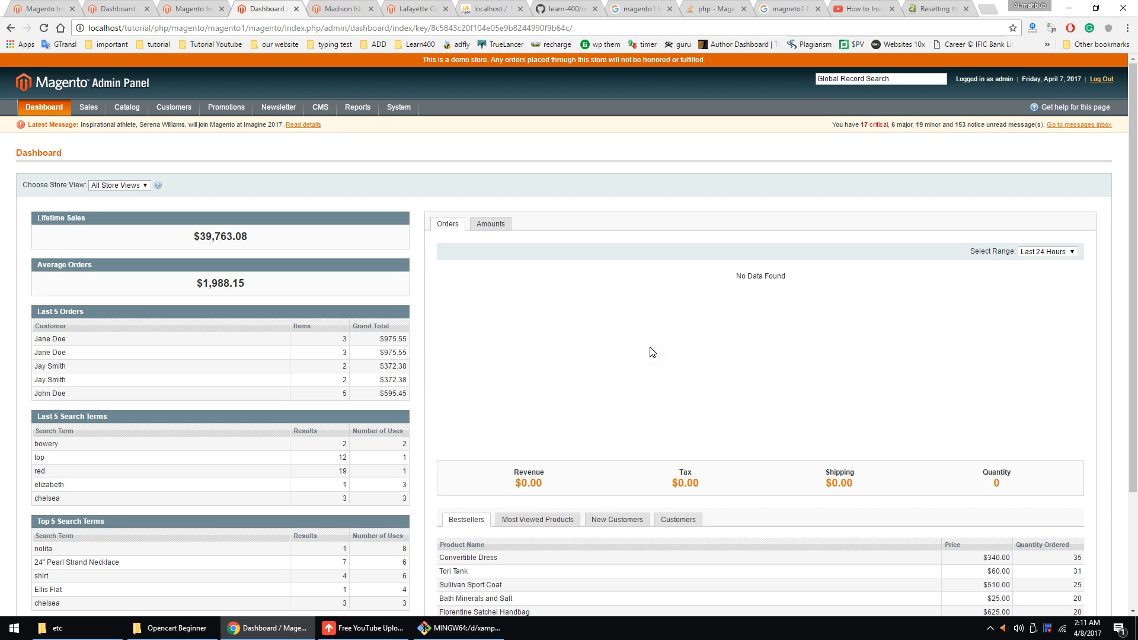